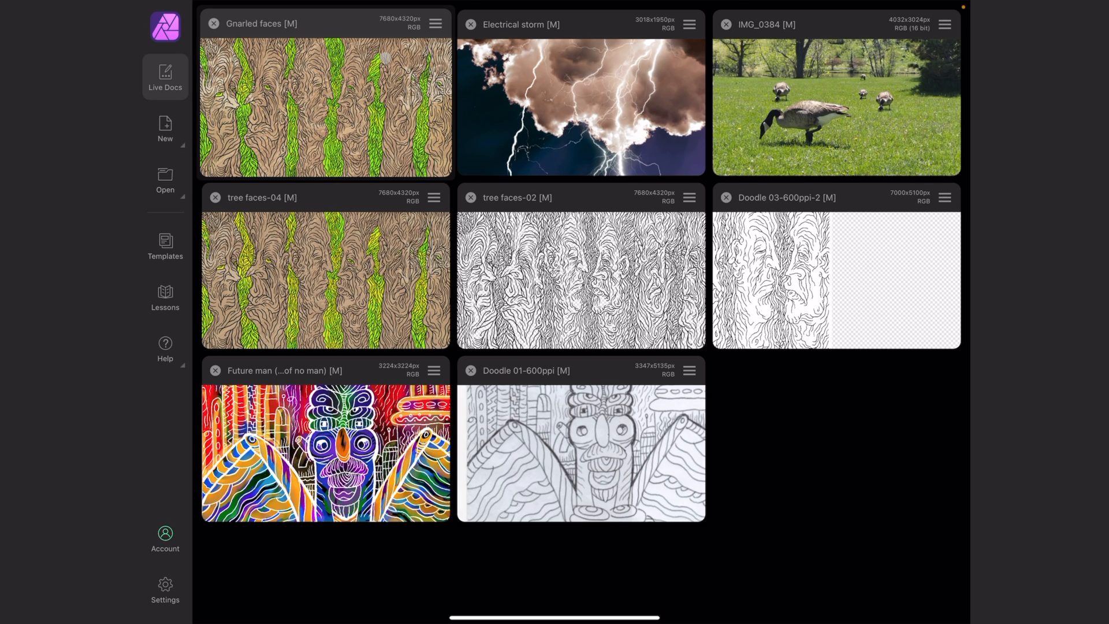
Open the Gnarled faces illustration from its Live Docs card
left_click(435, 23)
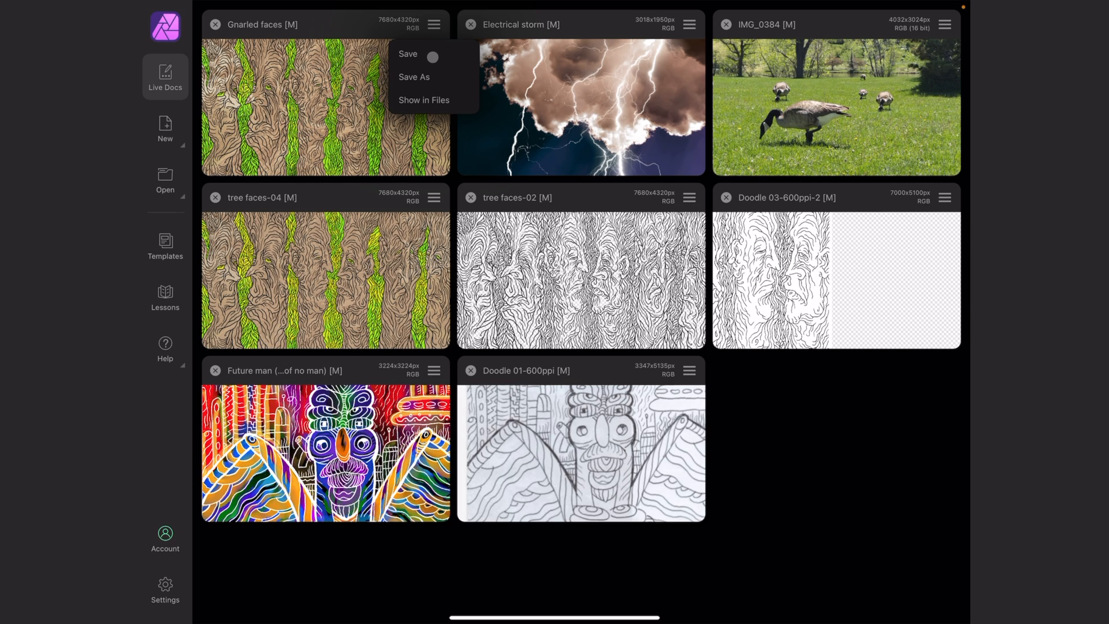
left_click(407, 54)
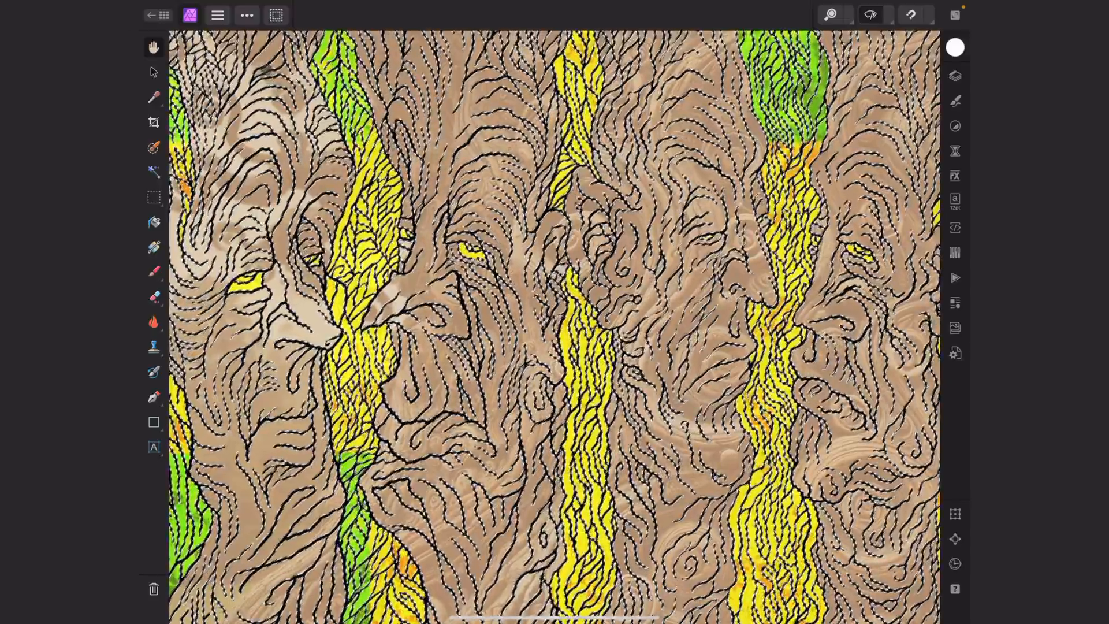
Let the Gnarled faces artwork render, then return to the Live Docs gallery
left_click(275, 15)
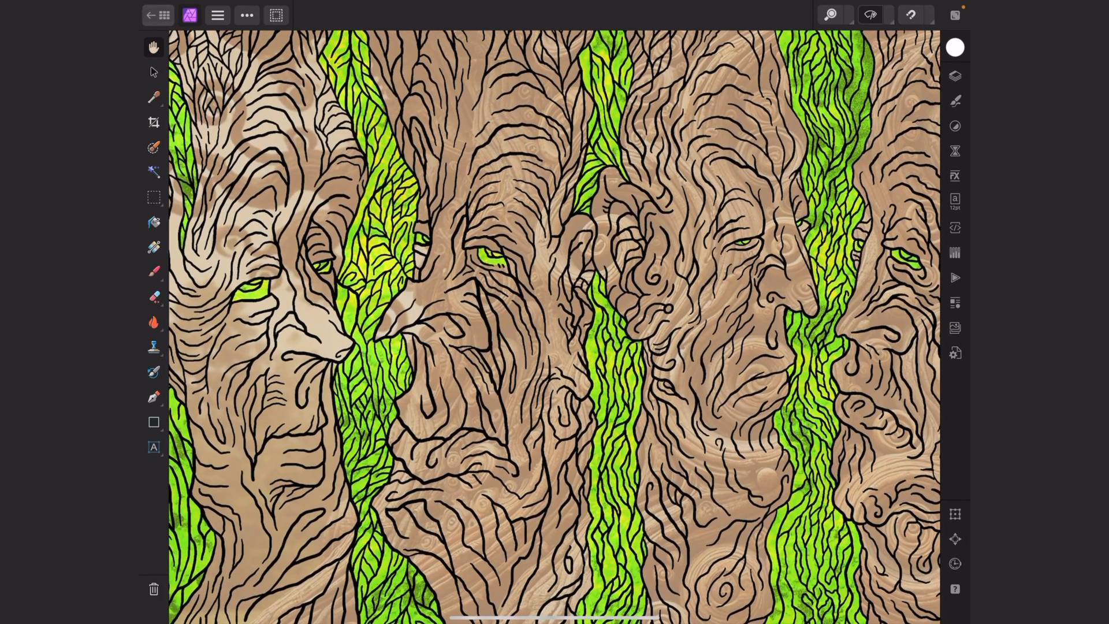
left_click(150, 15)
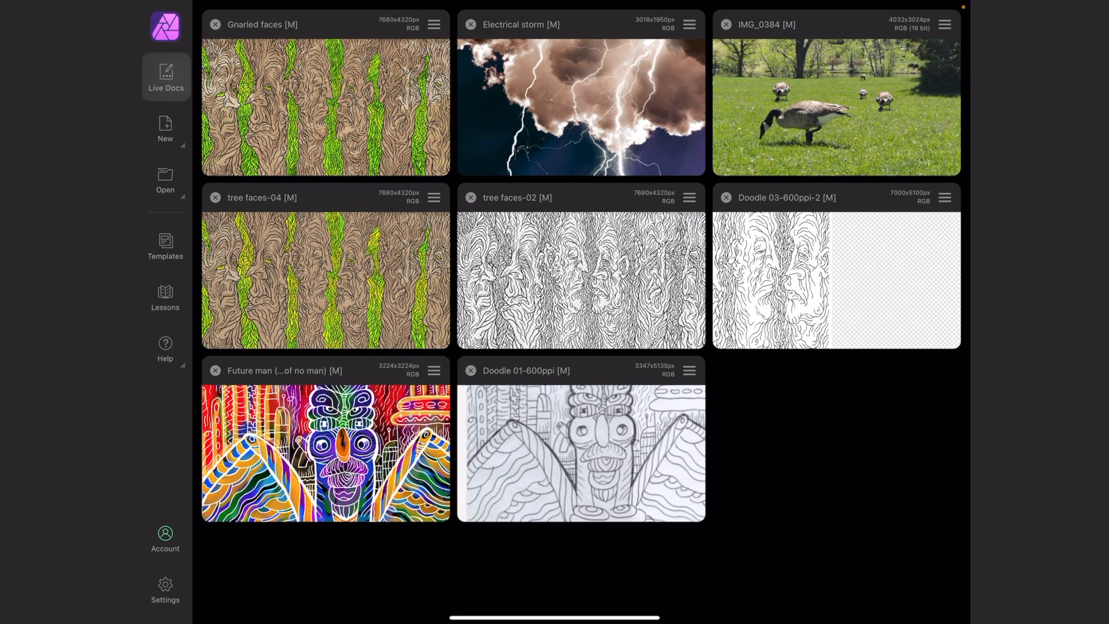
Reopen Gnarled faces from its card so the whole canvas shows
left_click(434, 23)
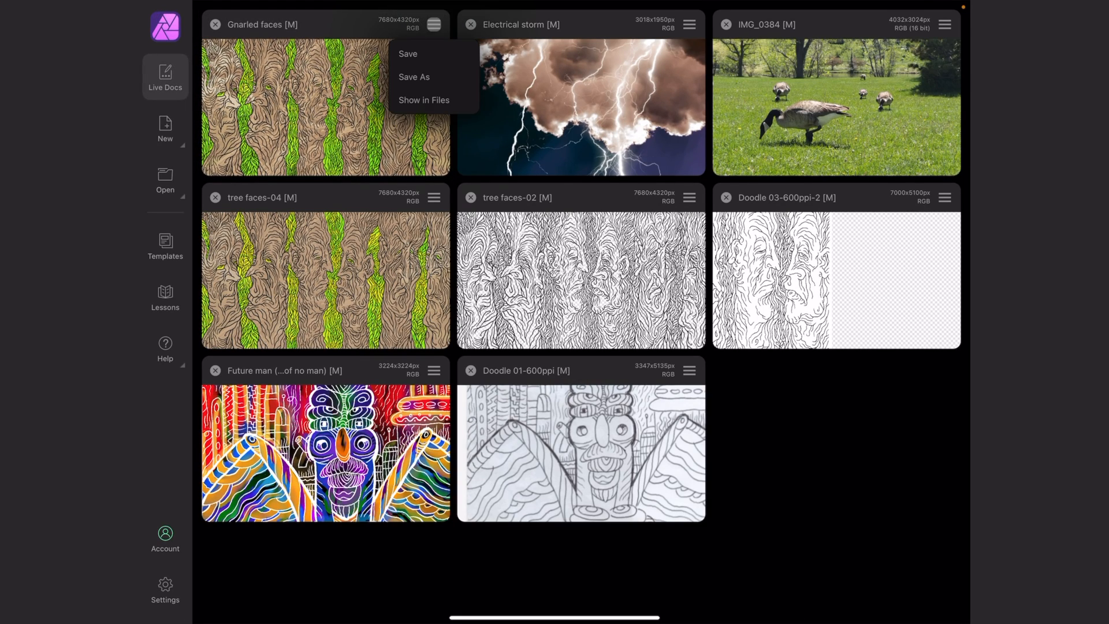
left_click(407, 54)
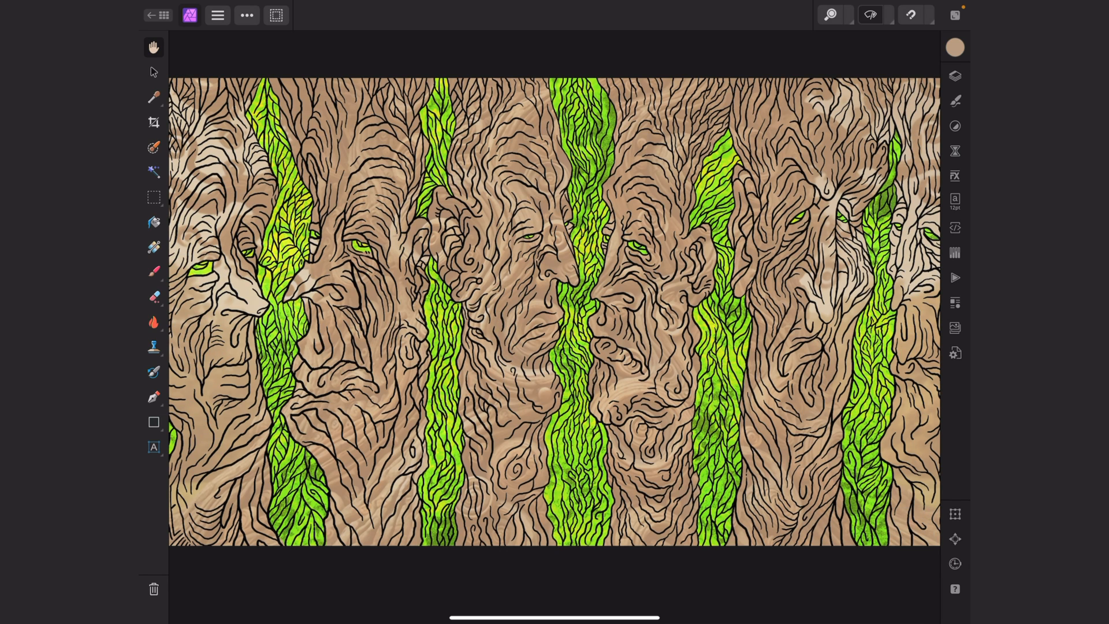
Expand the Layers list, select foliage layer 198021445 and open its Levels Adjustment
left_click(955, 76)
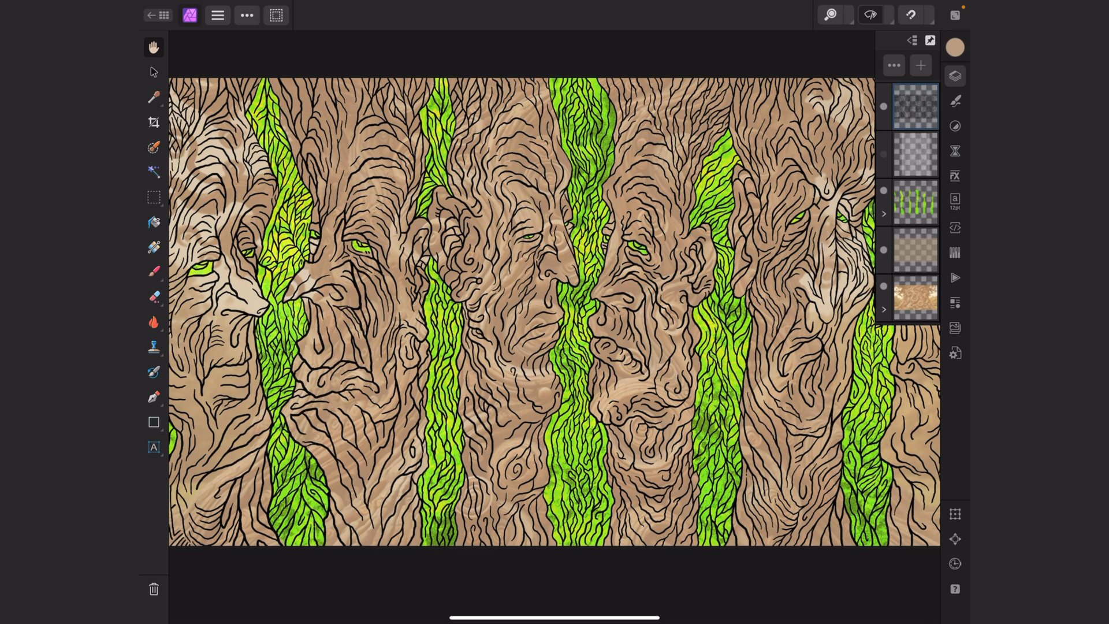
left_click(955, 76)
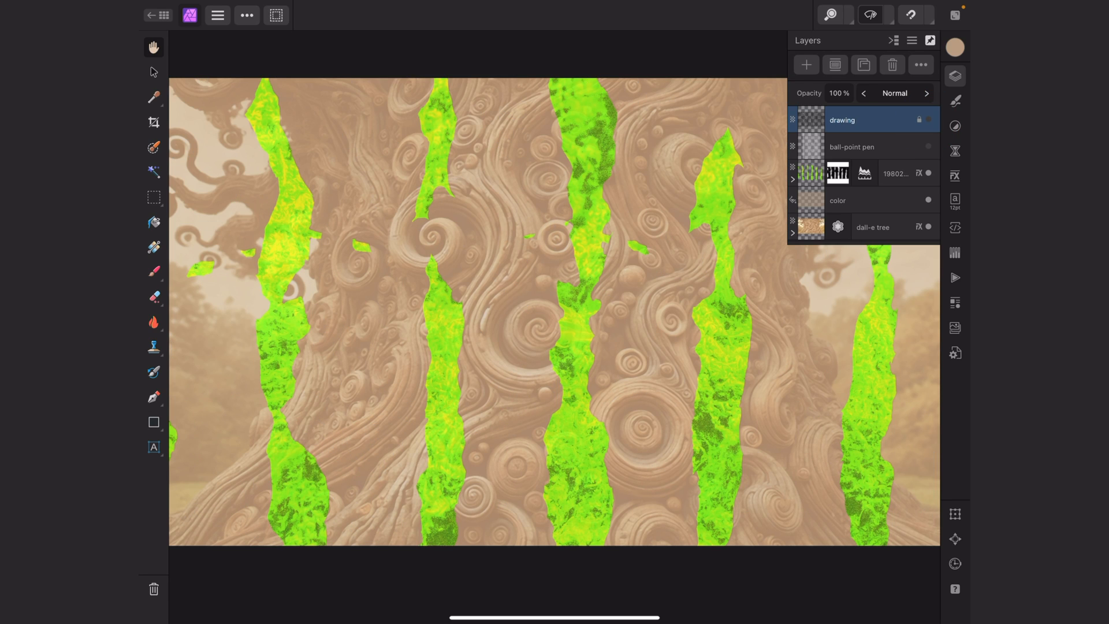
left_click(895, 173)
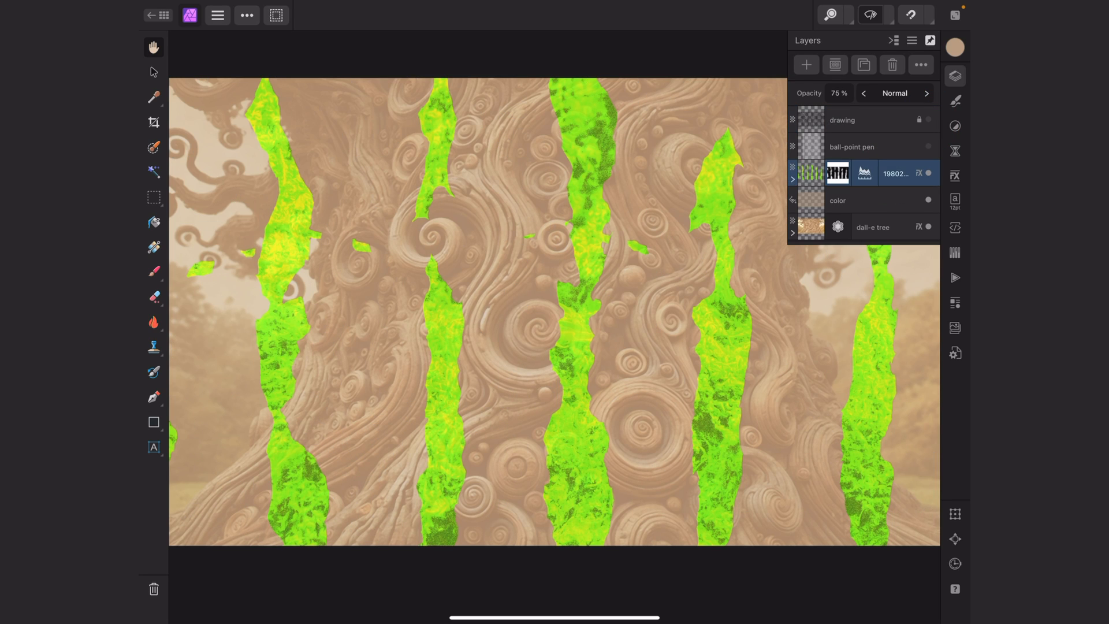
left_click(792, 179)
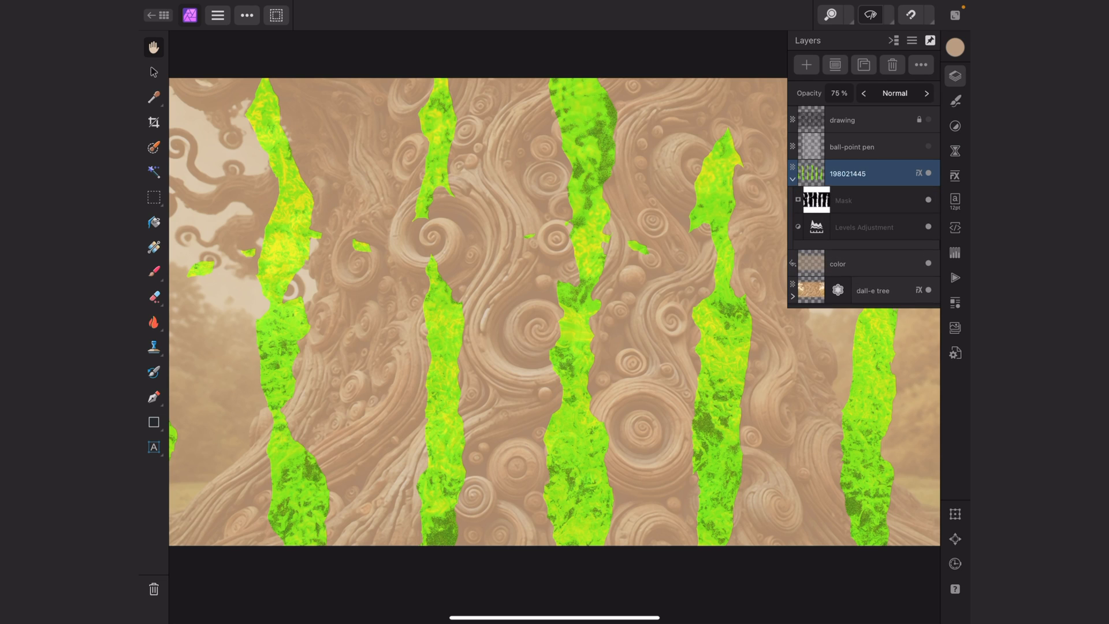
left_click(863, 227)
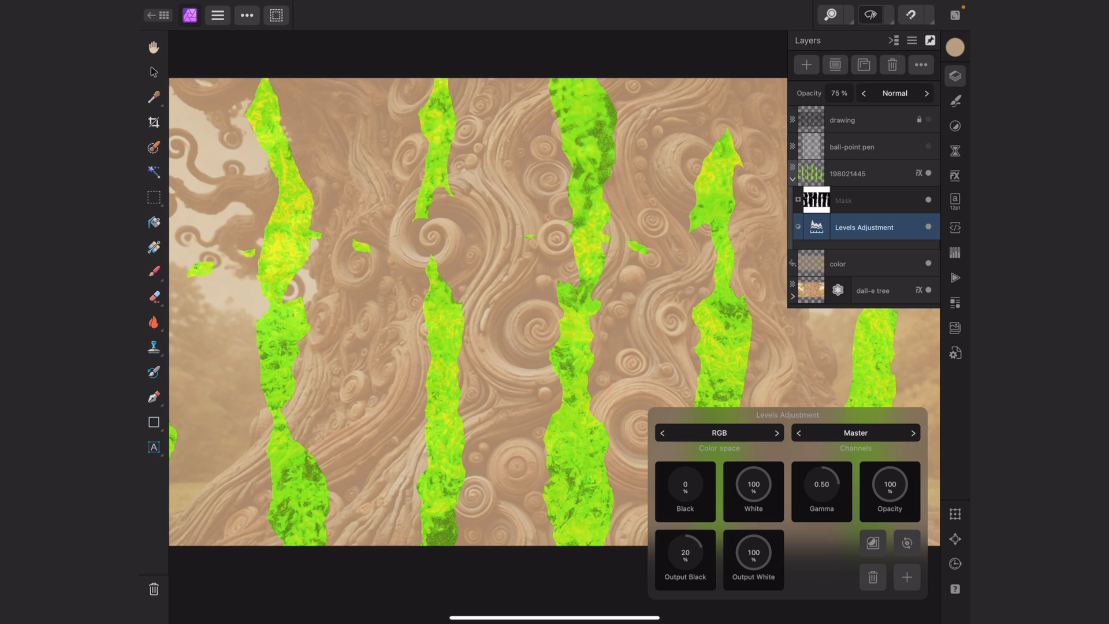
Solo the foliage mask to see its black-and-white shapes, then un-solo it
left_click(844, 201)
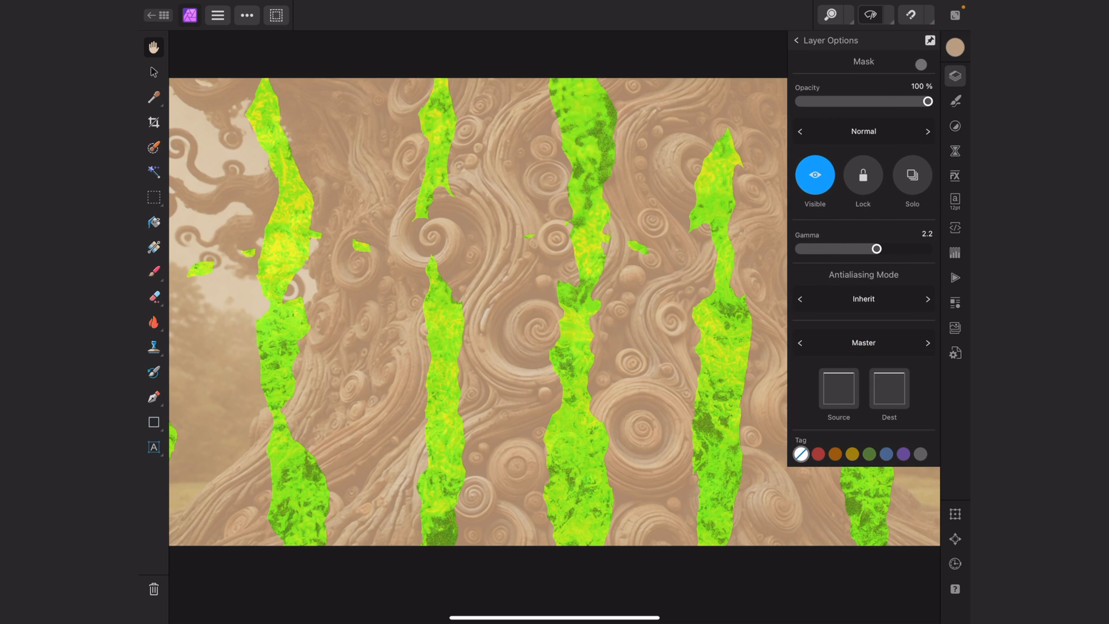
left_click(912, 174)
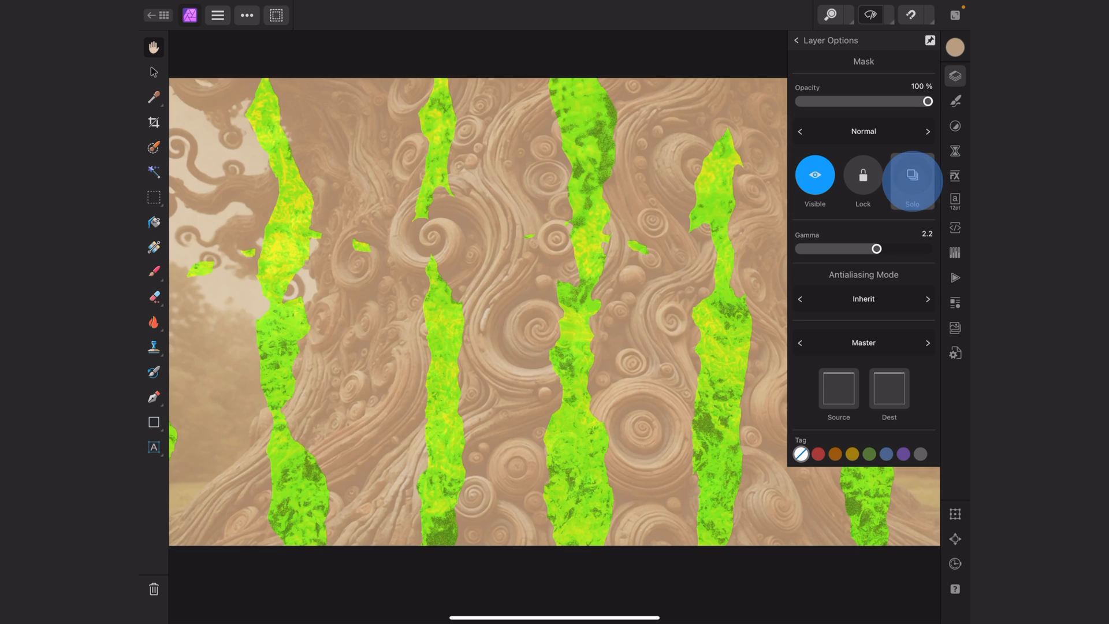
left_click(911, 175)
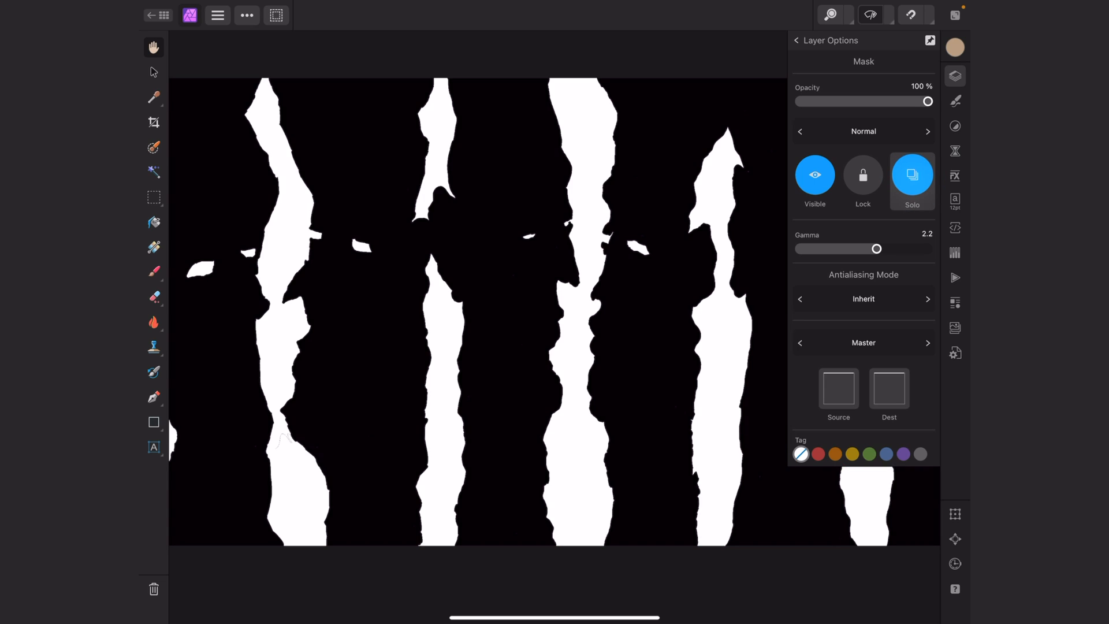
left_click(911, 174)
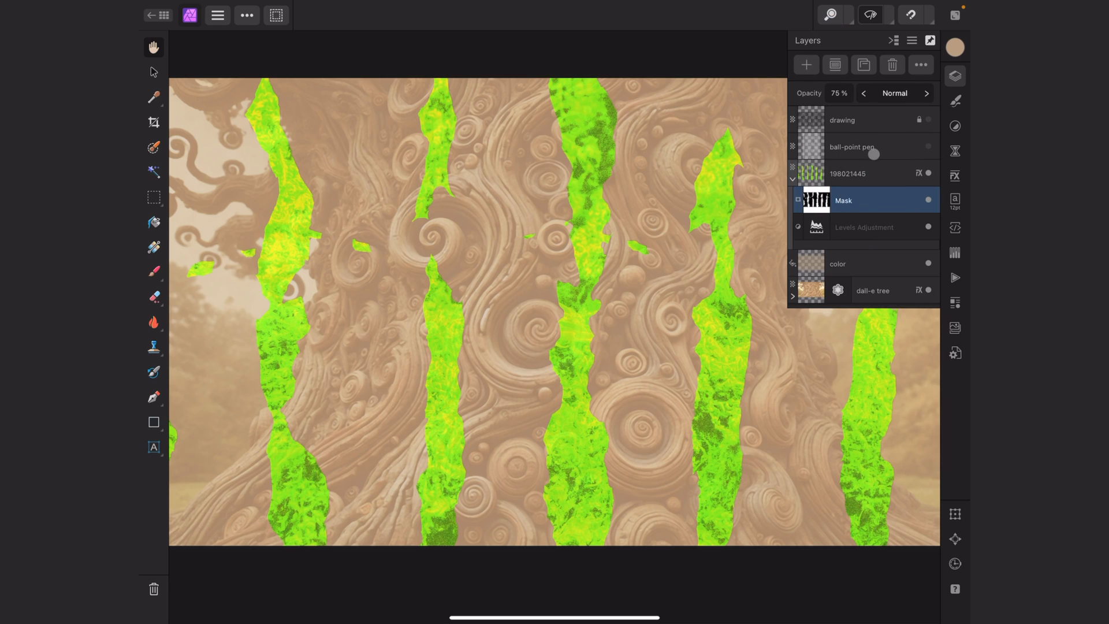
Hide layer 198021445 and expand the dall-e tree layer to show Median Blur
left_click(792, 177)
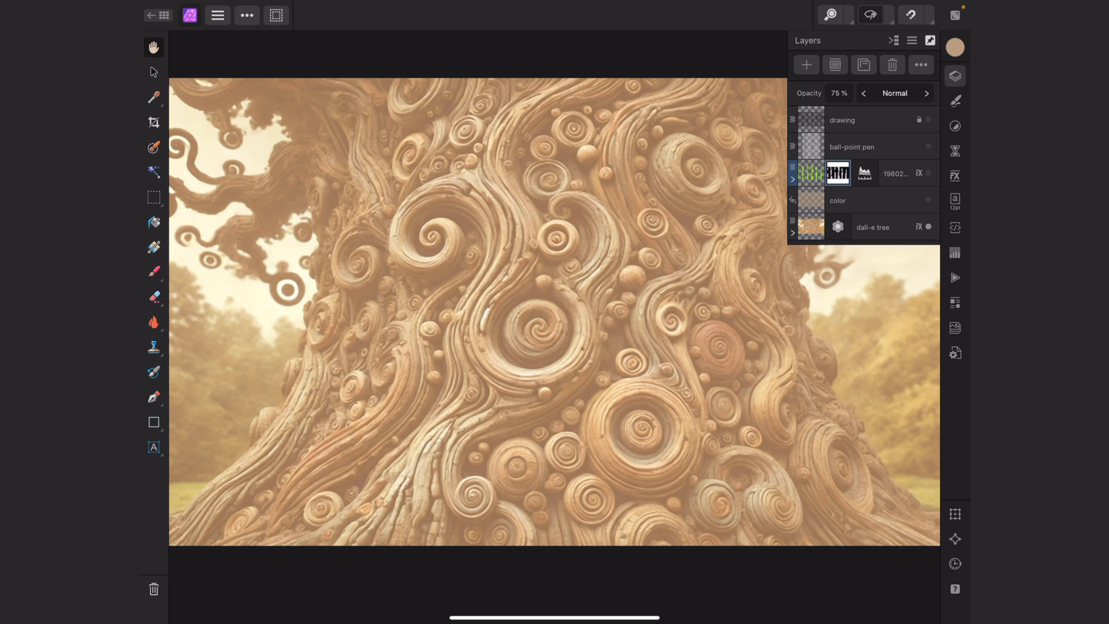
left_click(872, 227)
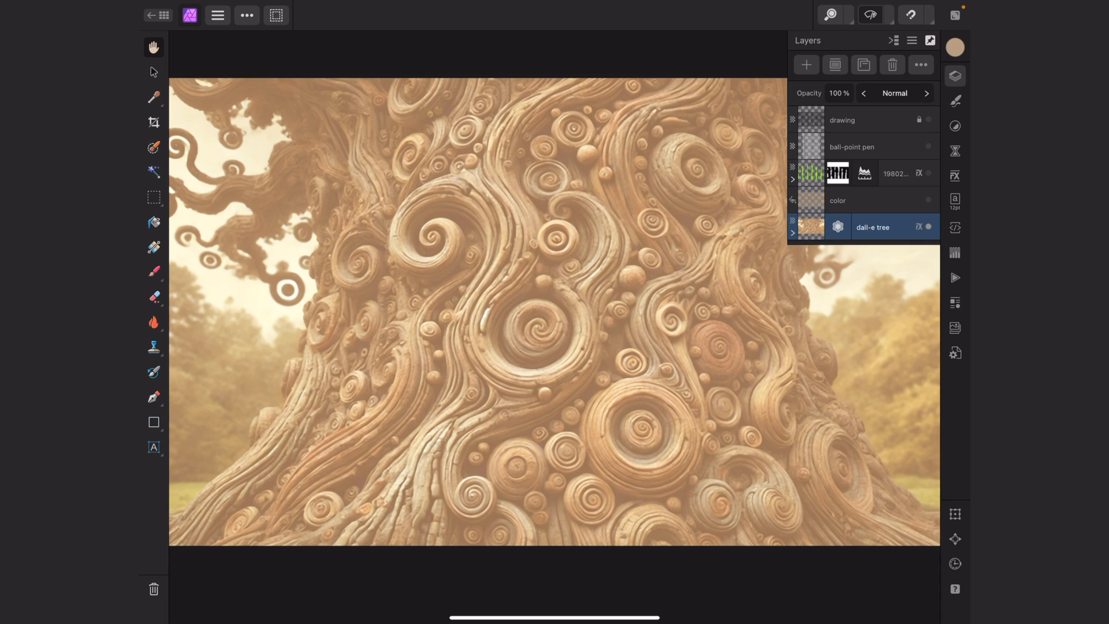
left_click(791, 231)
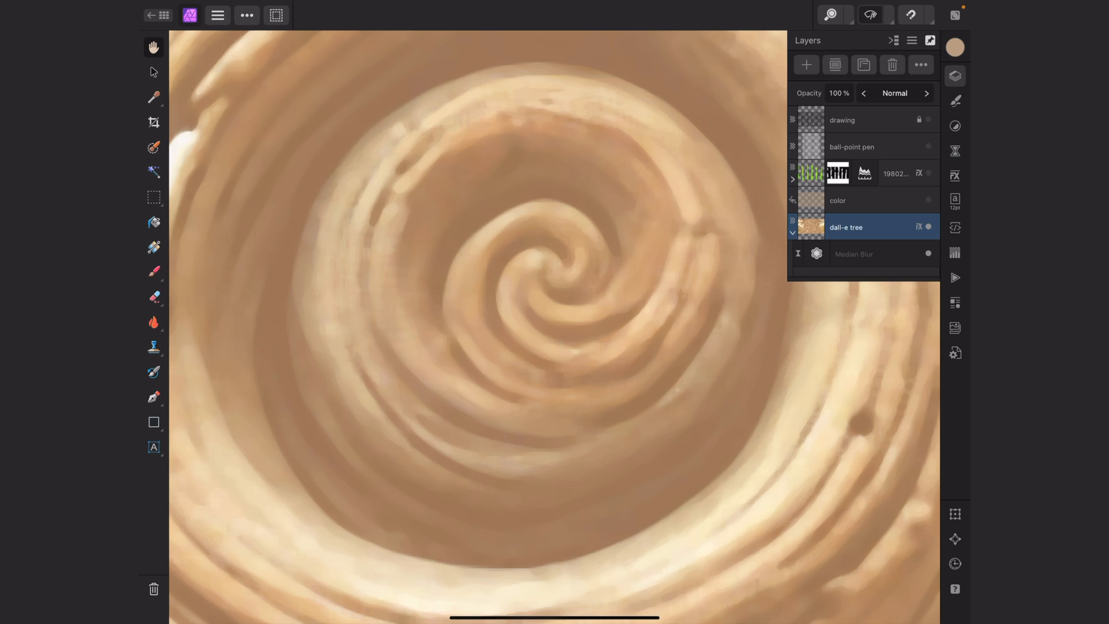
left_click(854, 254)
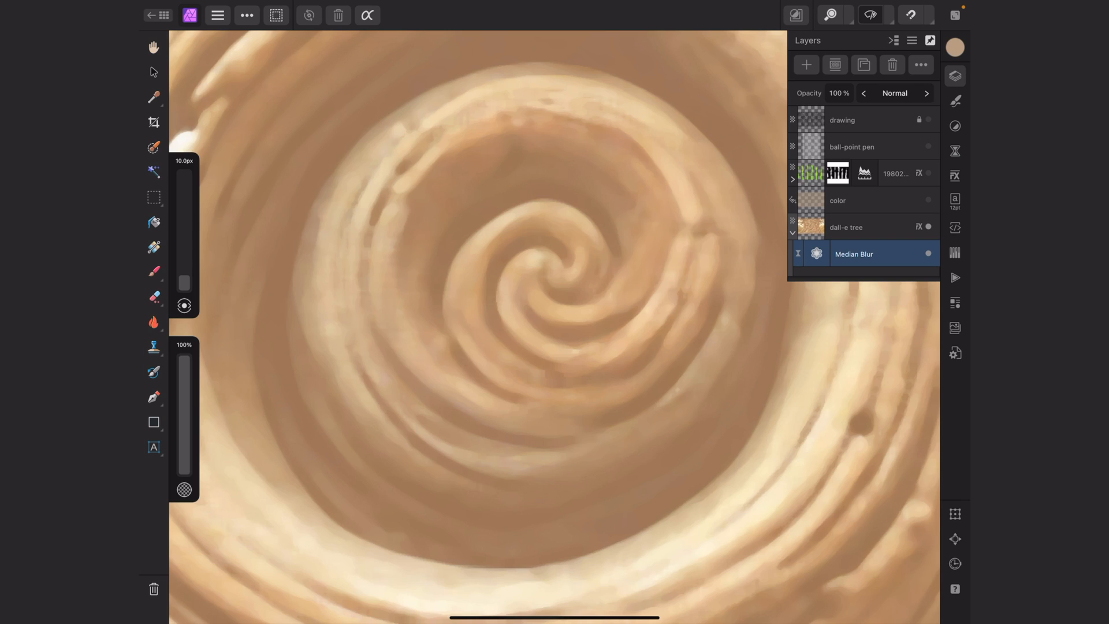
left_click_drag(184, 283, 184, 219)
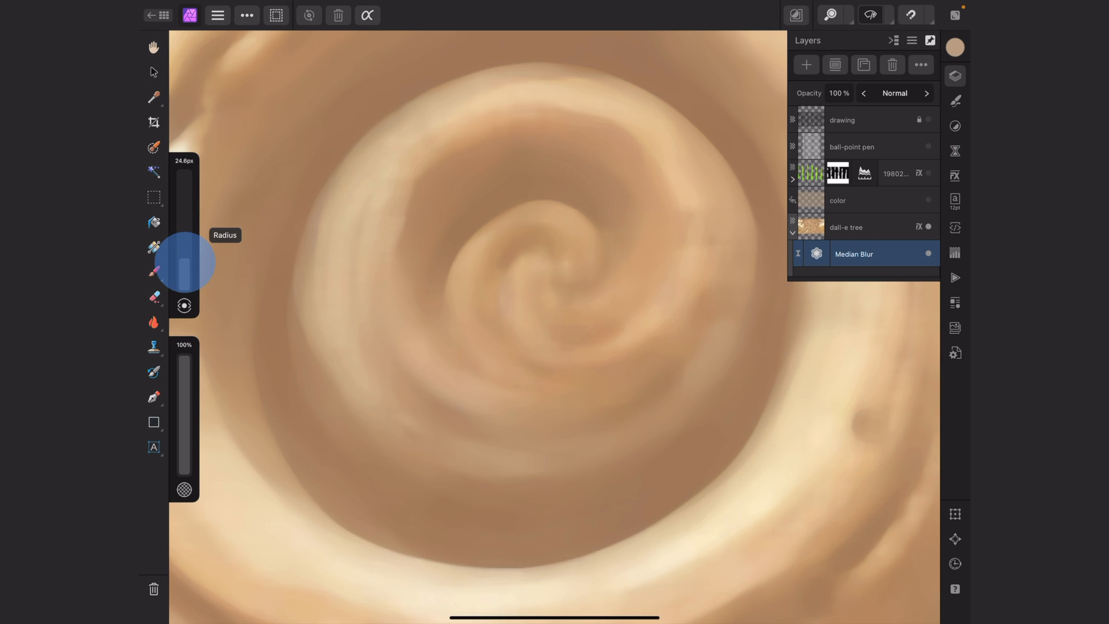
left_click_drag(183, 241, 184, 269)
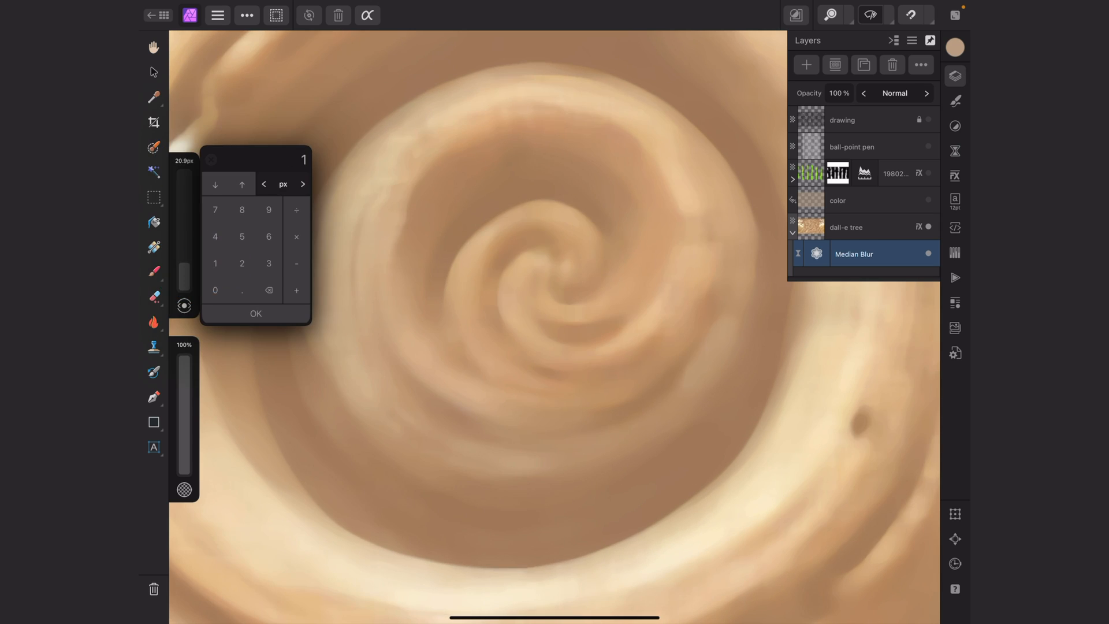
left_click(255, 313)
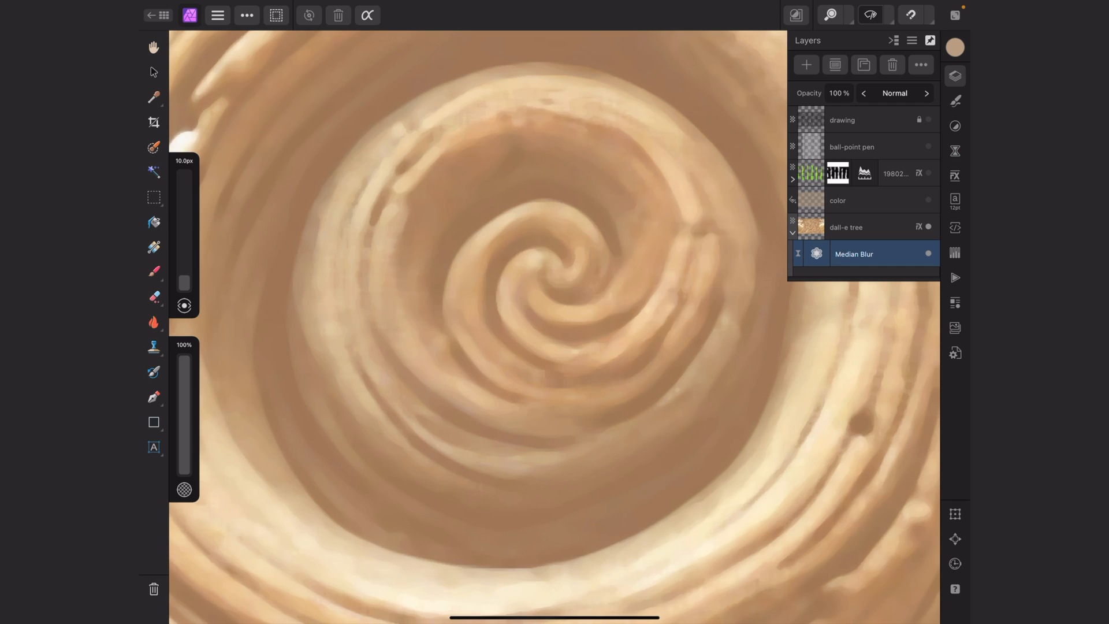
left_click(846, 227)
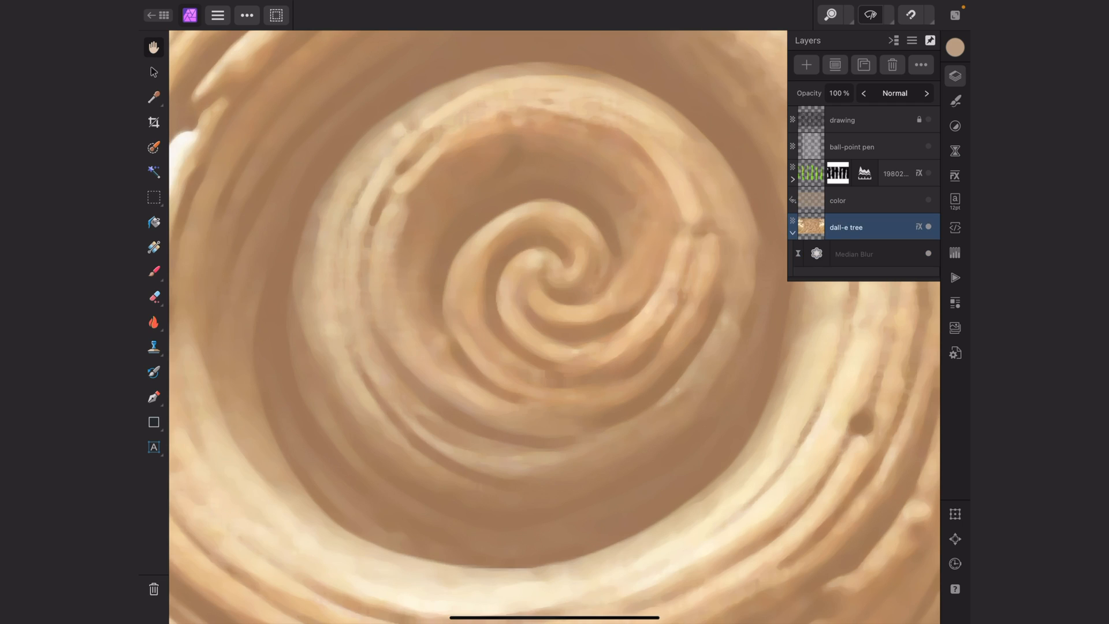
left_click(848, 201)
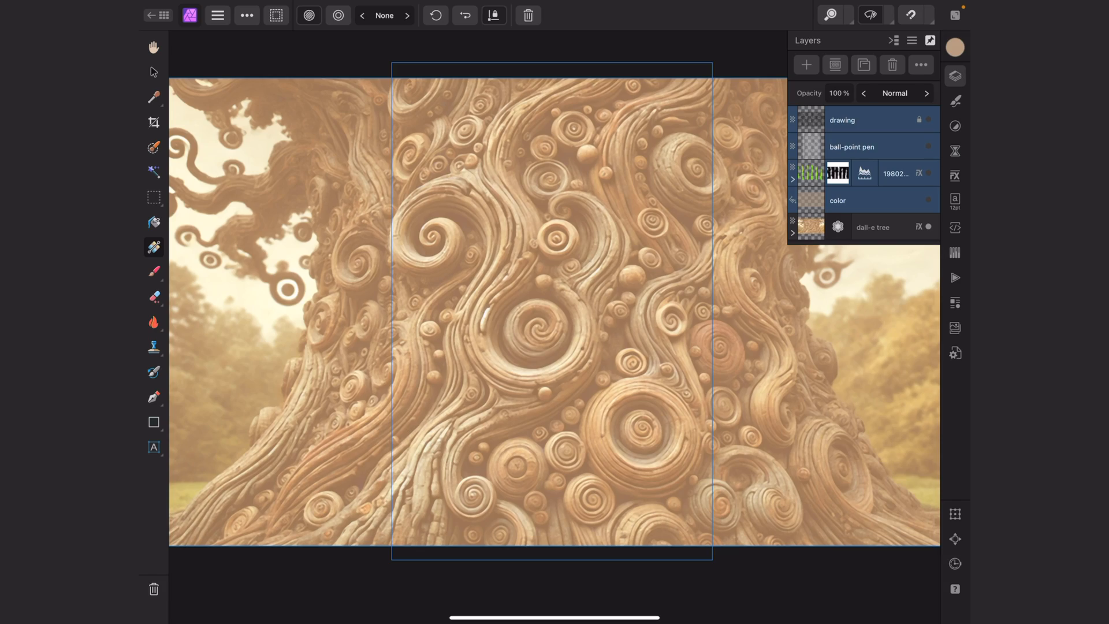
Show only the ball-point pen layer's grey contour drawing
left_click(870, 146)
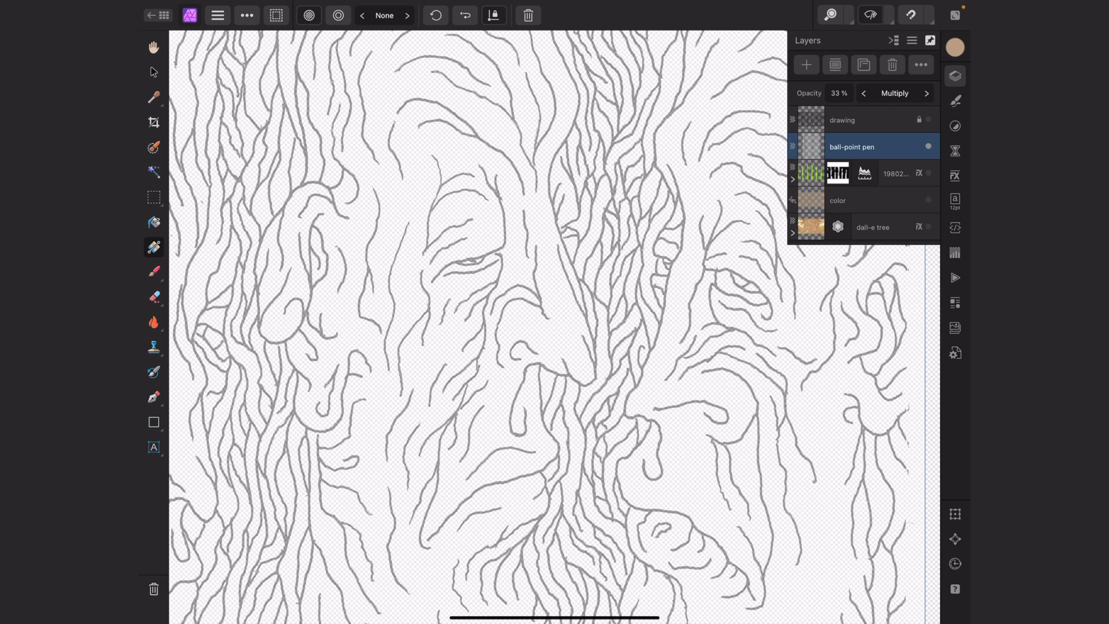
Add a new Pixel Layer above the ball-point pen layer
left_click(805, 64)
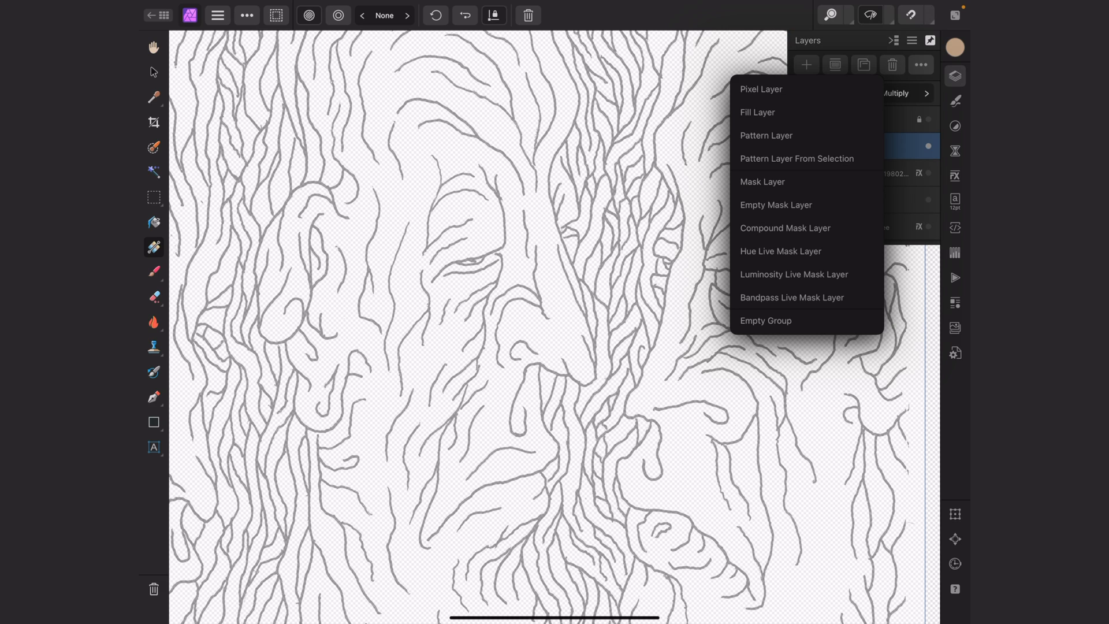
left_click(760, 88)
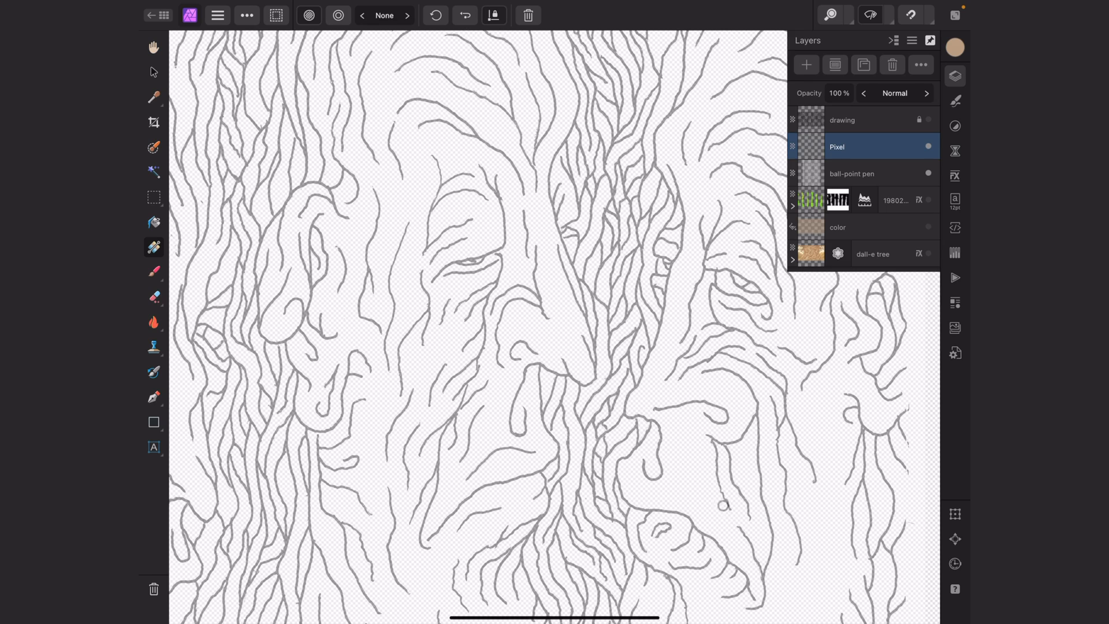
mouse_move(154, 272)
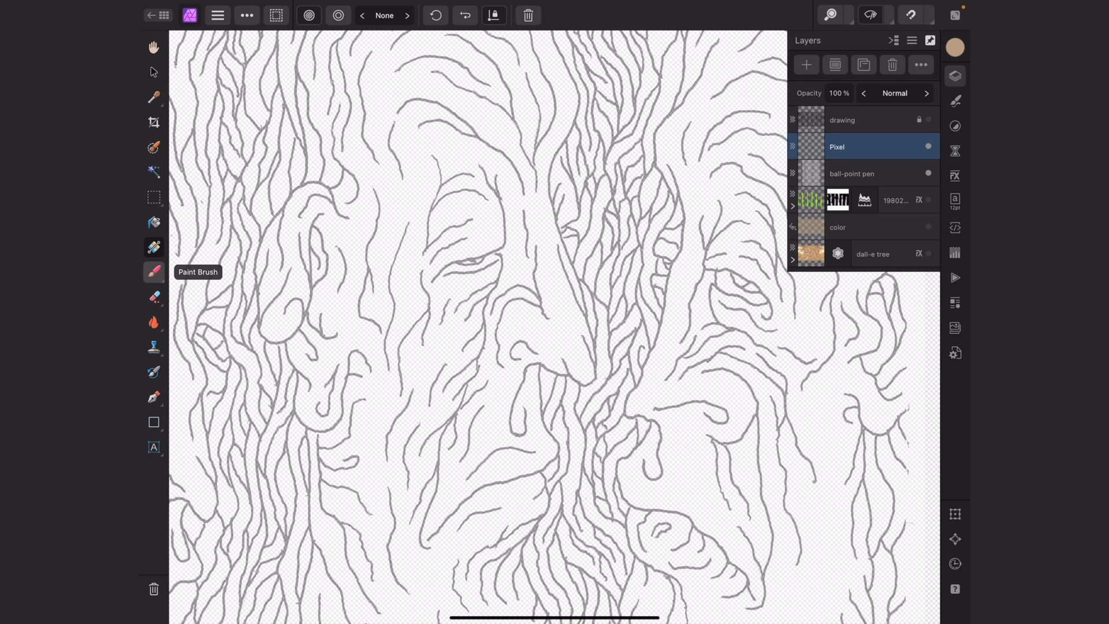
Select the Paint Brush with black colour and open its Brush Settings
left_click(153, 271)
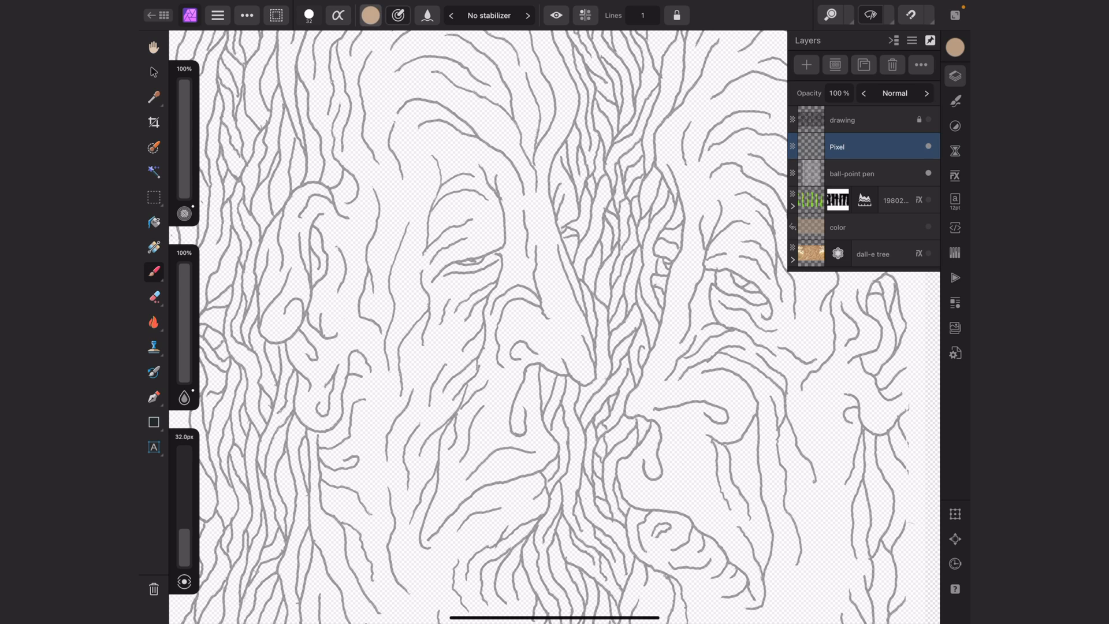
left_click(369, 15)
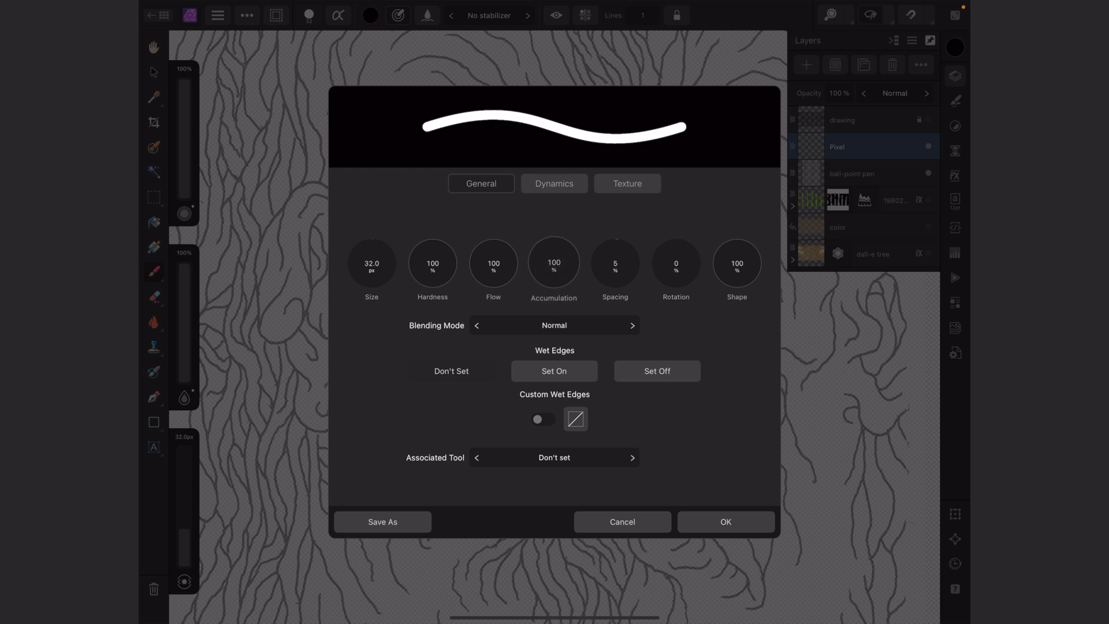
Set the brush's Size pressure dynamics to 100% and confirm with OK
left_click(554, 183)
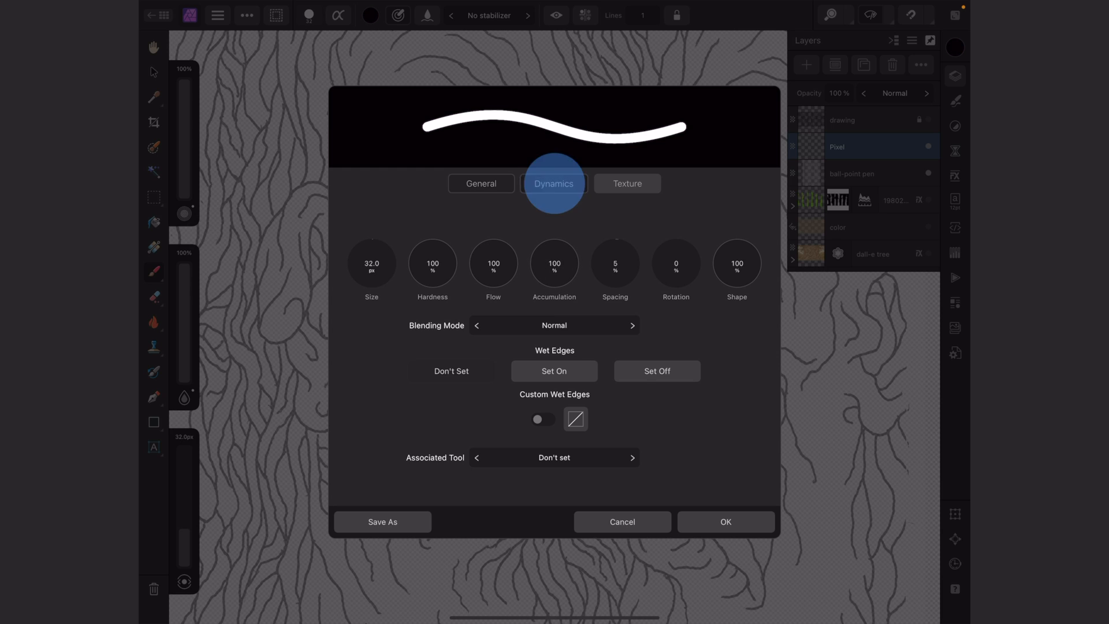
left_click(554, 183)
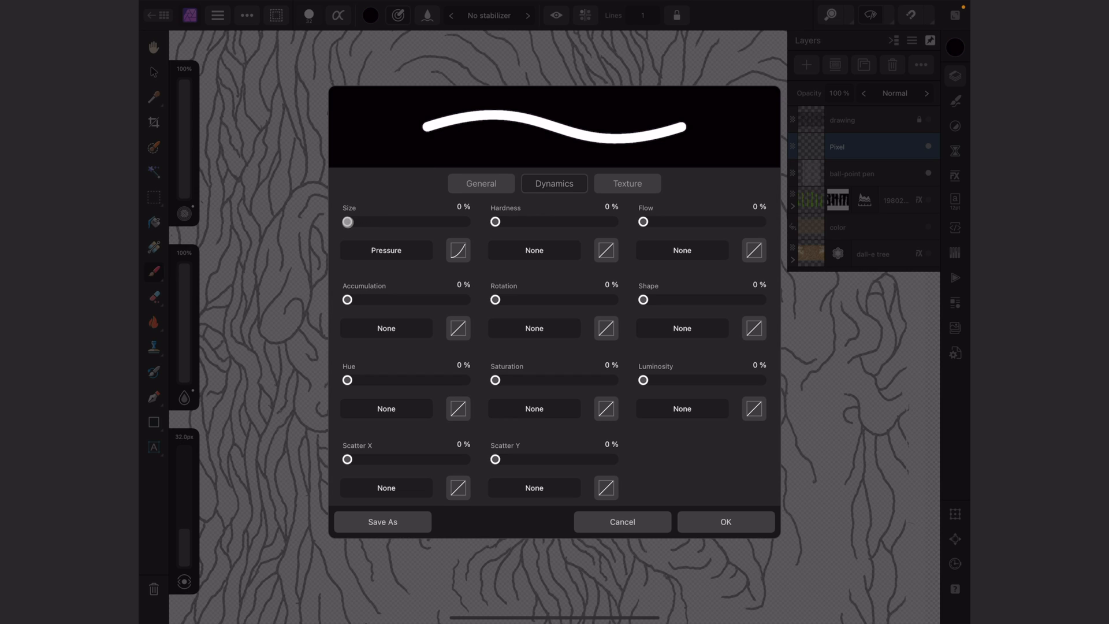
left_click_drag(346, 221, 467, 221)
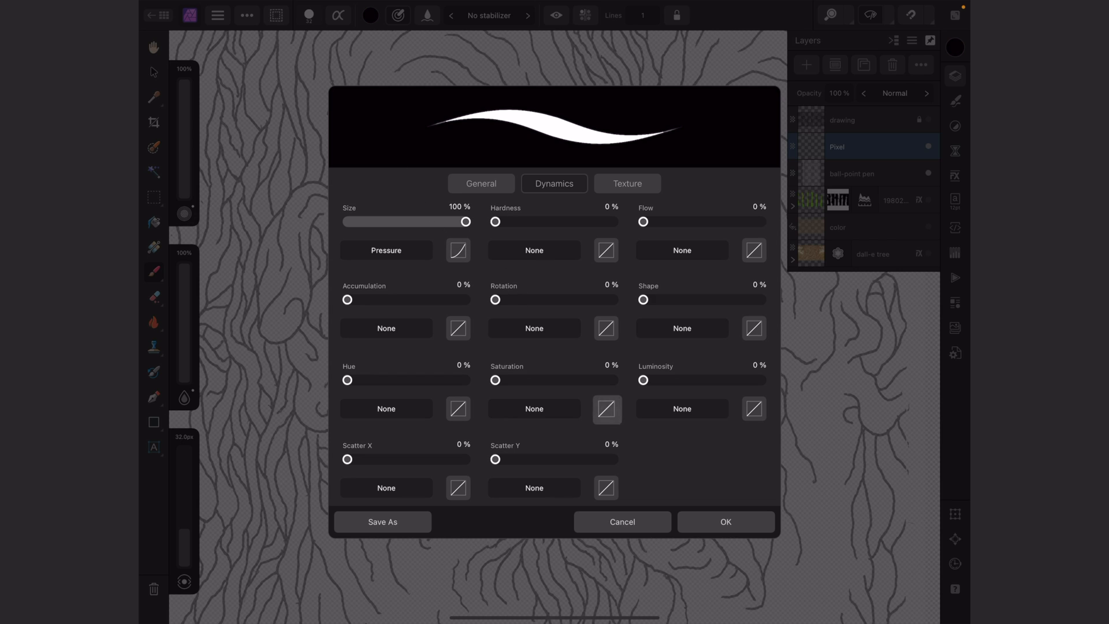
left_click(724, 521)
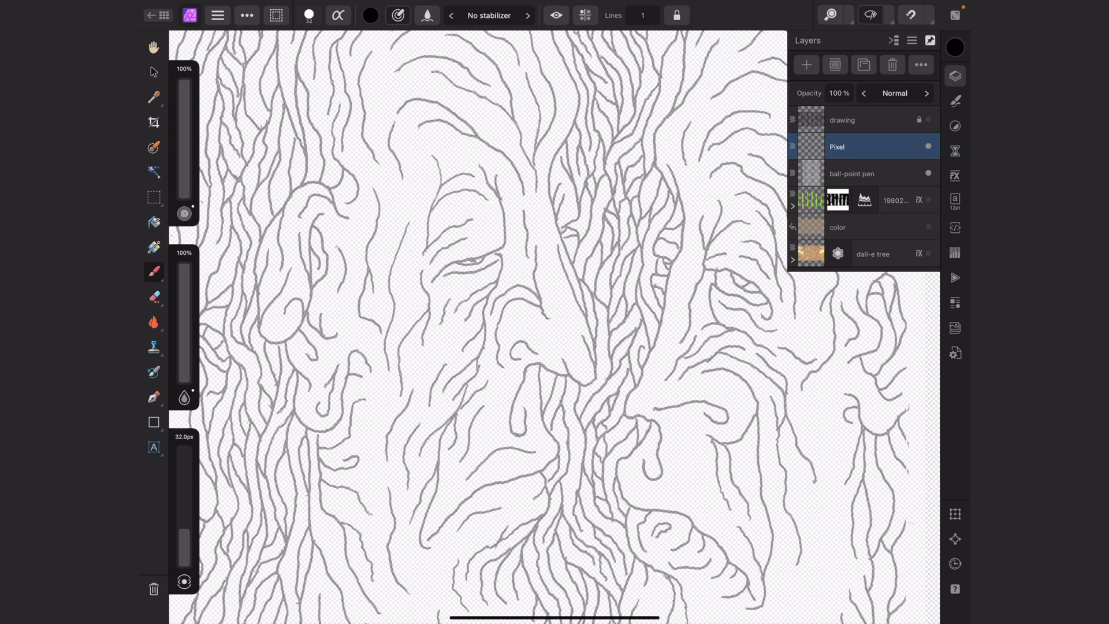
Trace black tapered strokes over the grey face contours, then hide that Pixel layer
left_click(563, 357)
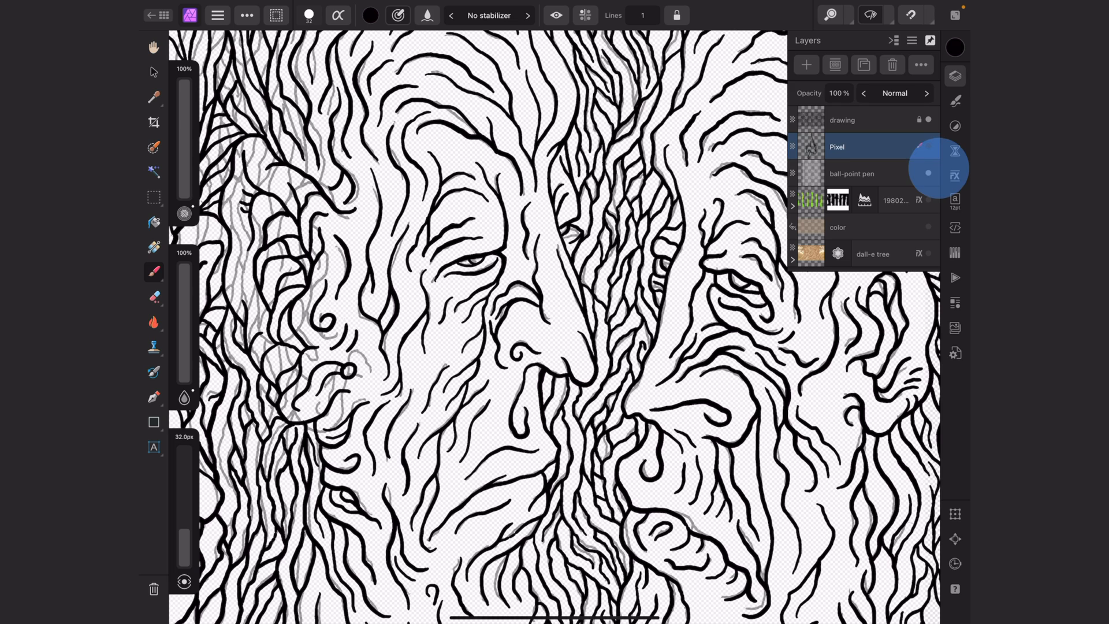
left_click(851, 173)
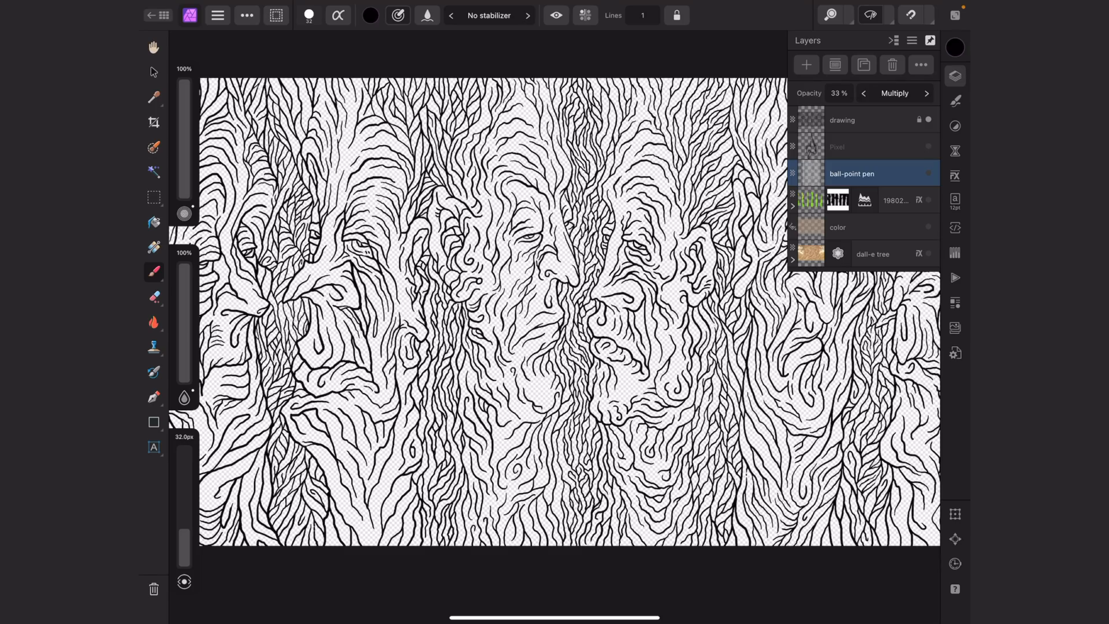
Return to the Live Docs overview and open the Ducks in park photo
left_click(151, 16)
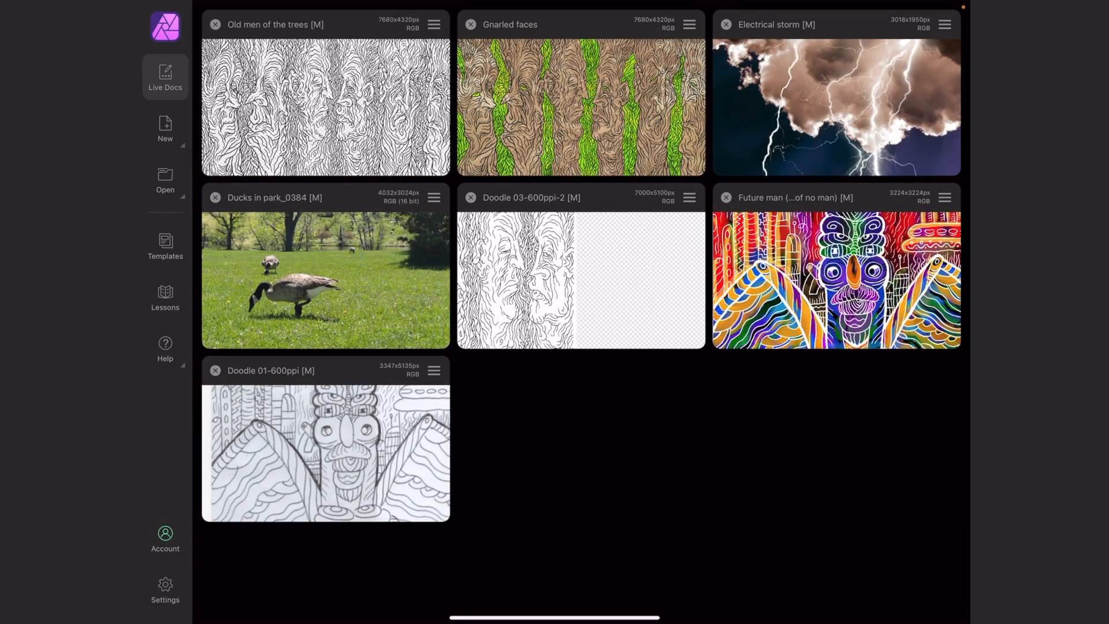
double_click(325, 278)
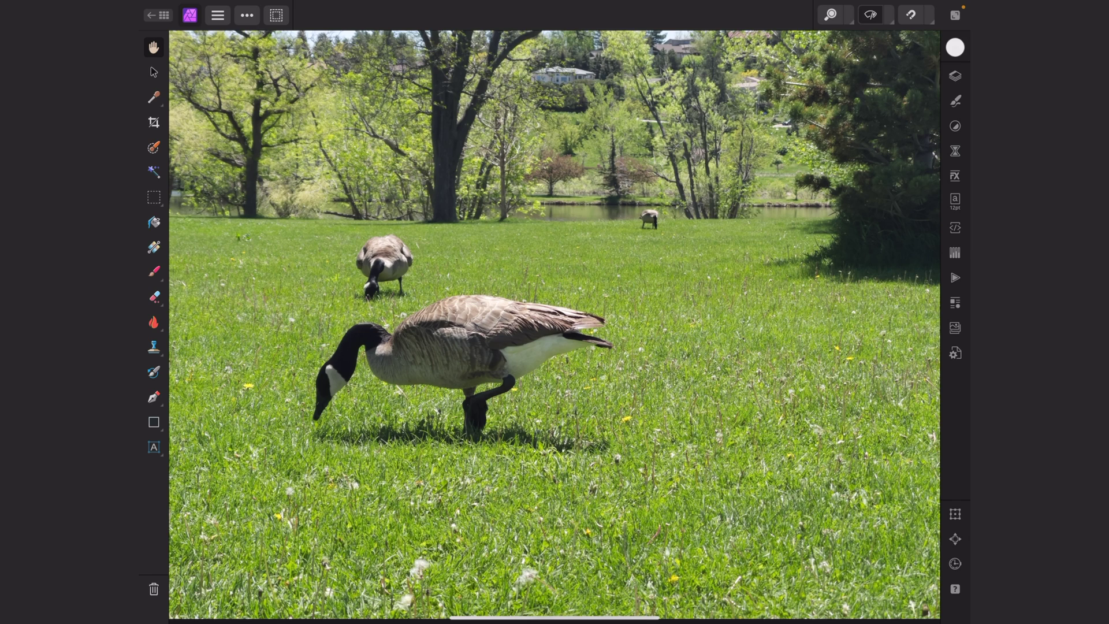
Show the Layers studio and add an empty Pixel layer above IMG_0384.dng
left_click(954, 75)
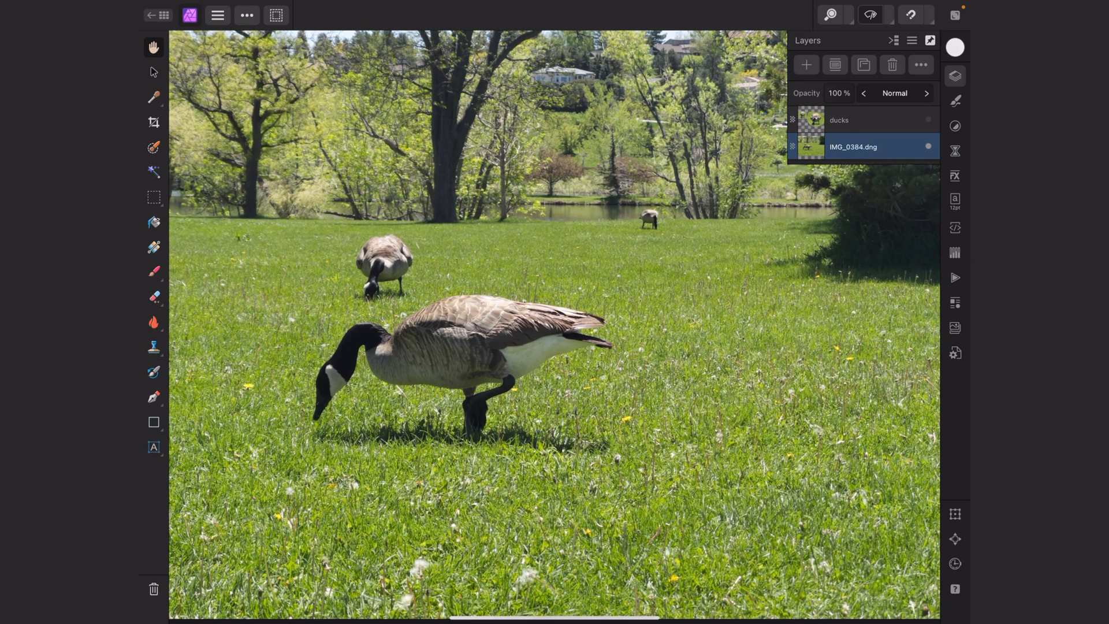
left_click(805, 64)
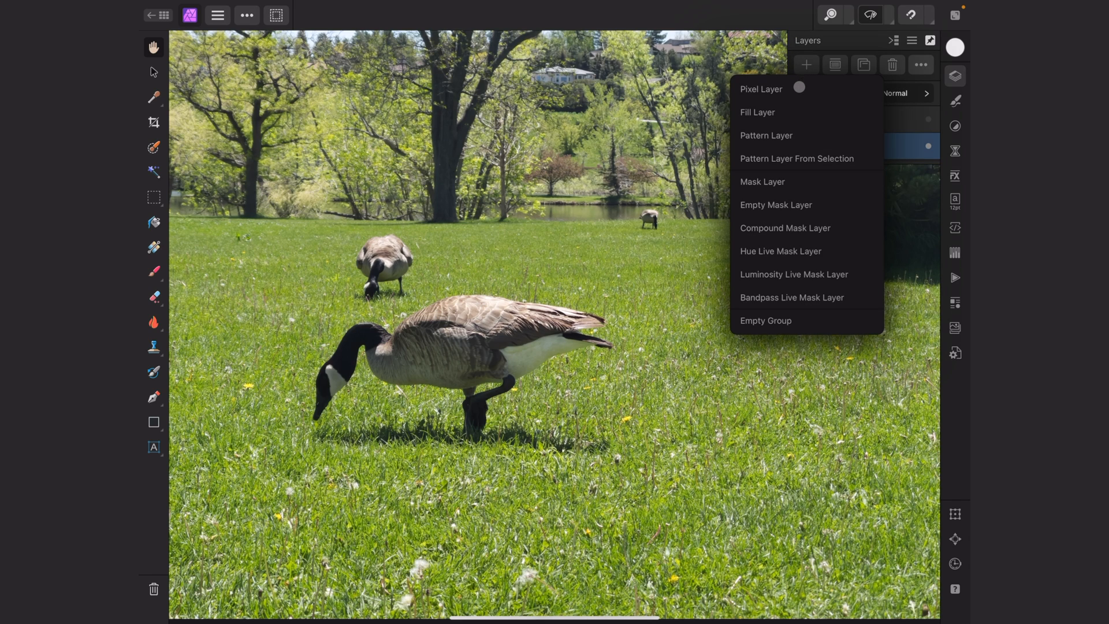
left_click(761, 88)
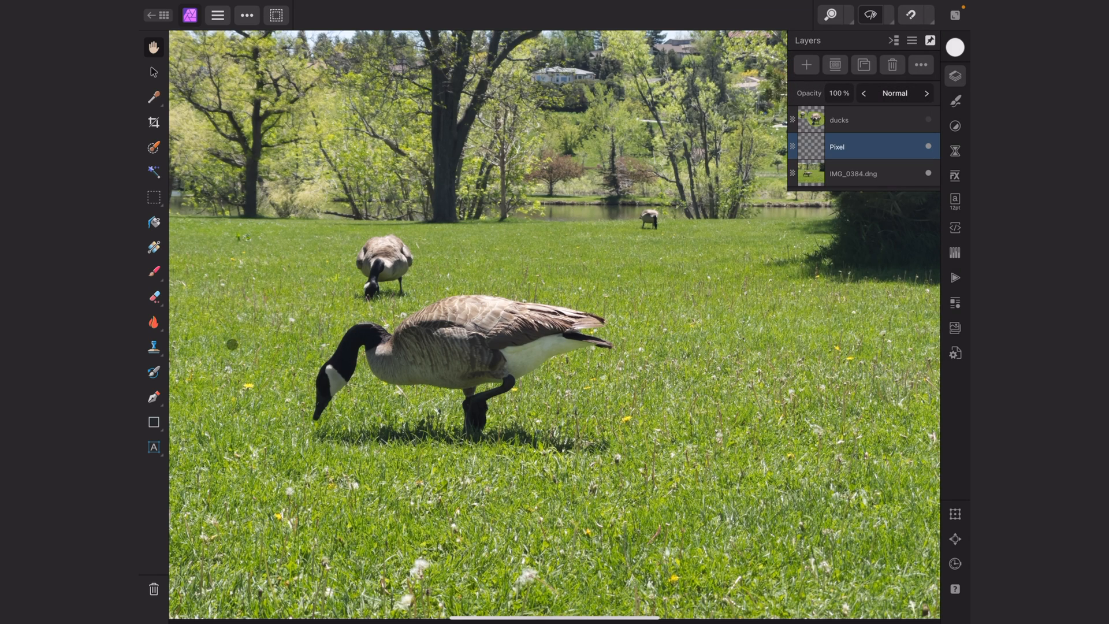
mouse_move(154, 347)
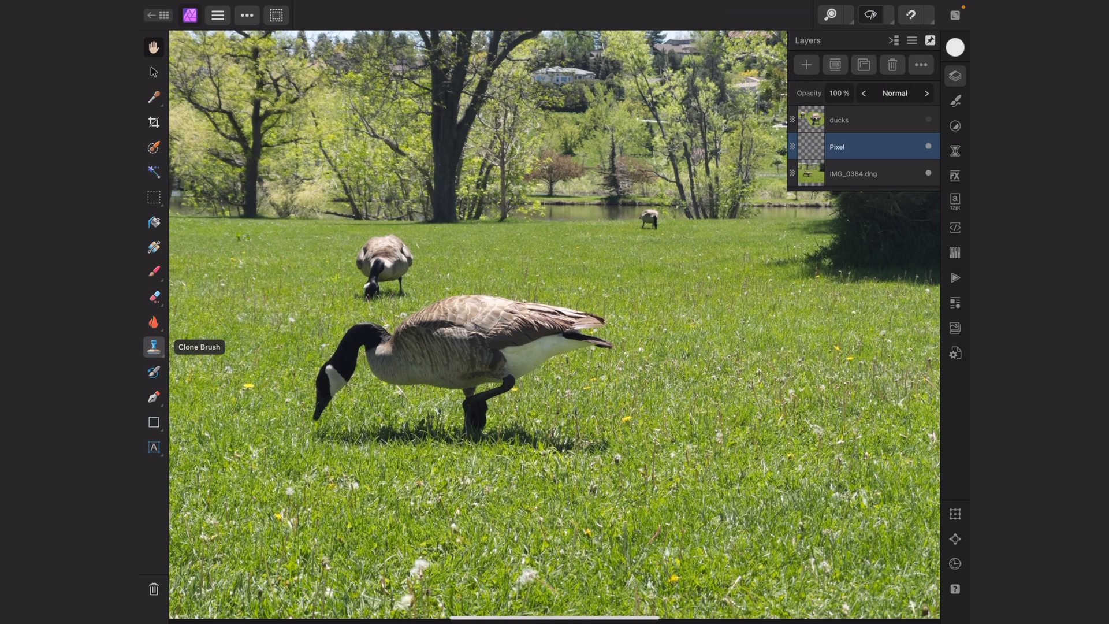
Select the Clone Brush and set it to sample Current Layer & Below
left_click(153, 346)
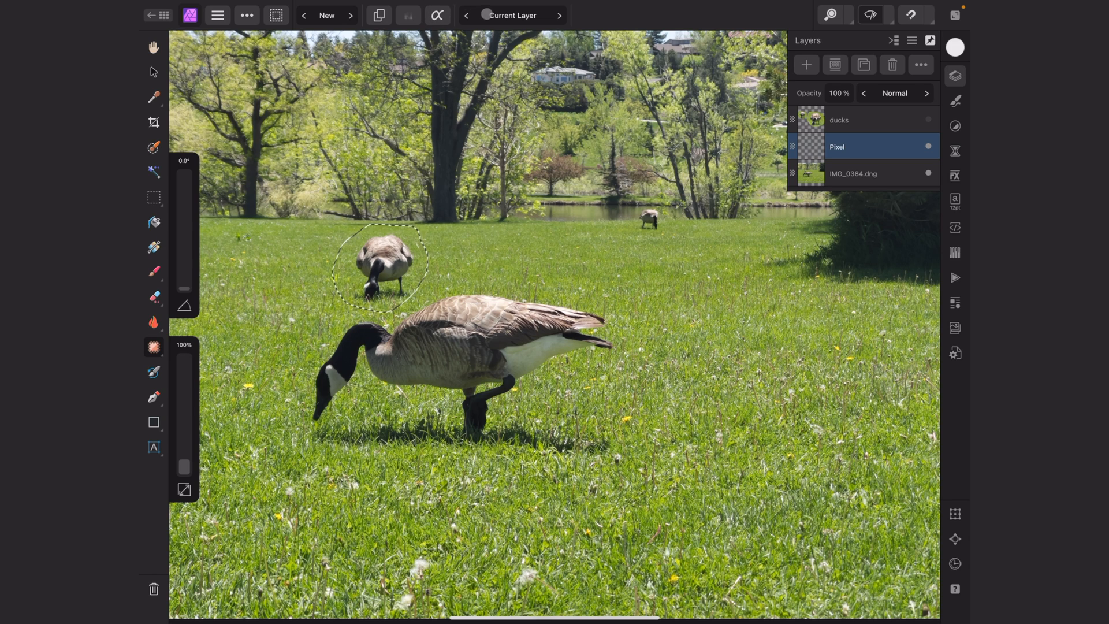
left_click(512, 15)
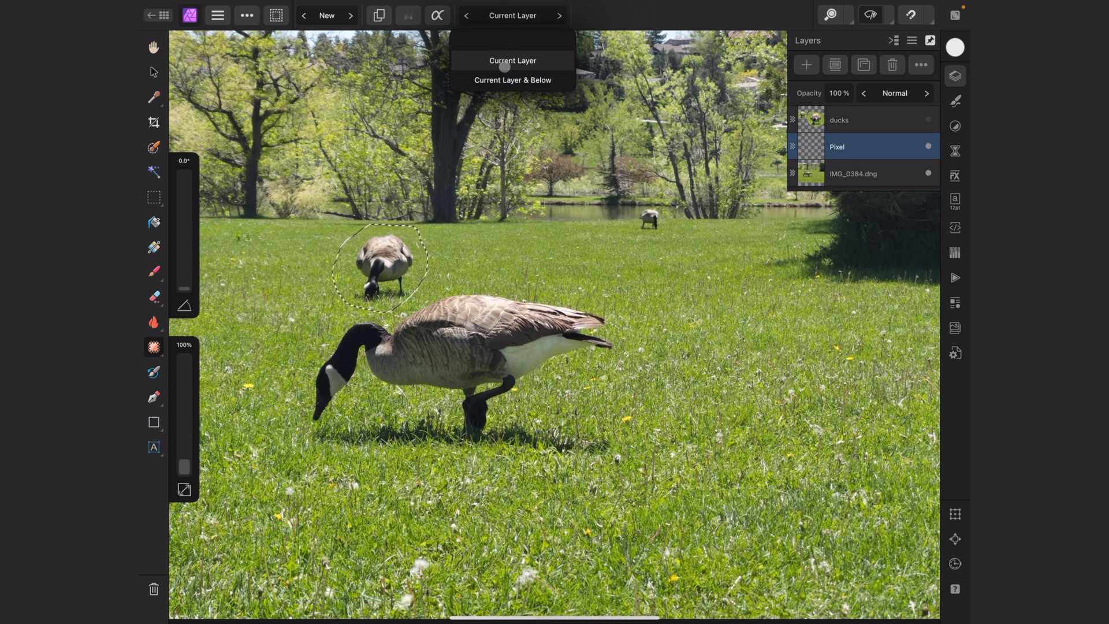
left_click(512, 80)
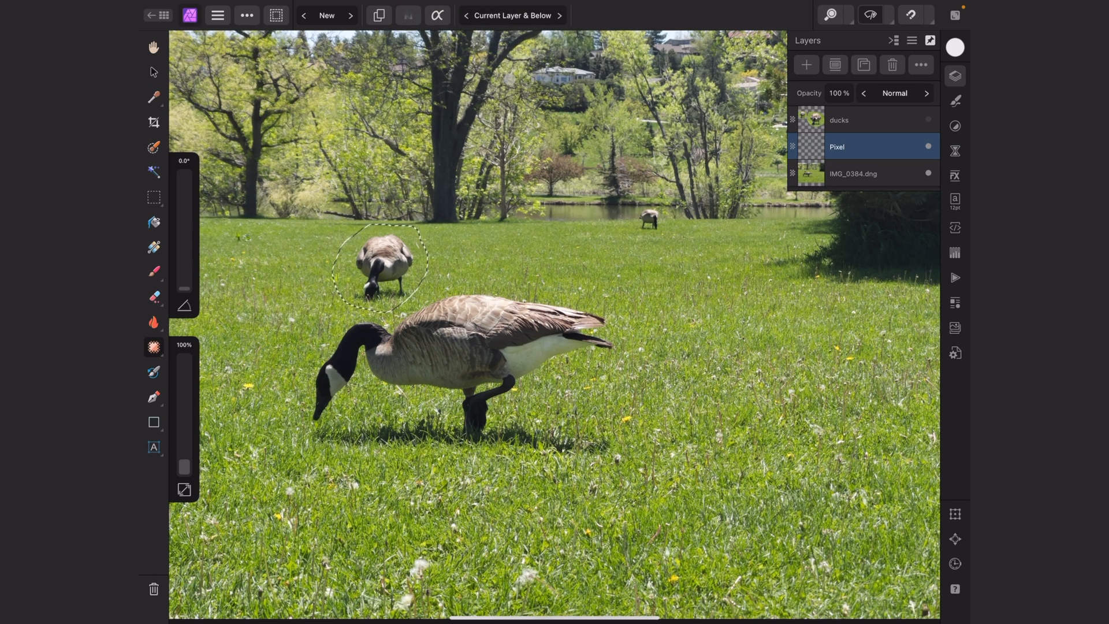
mouse_move(378, 15)
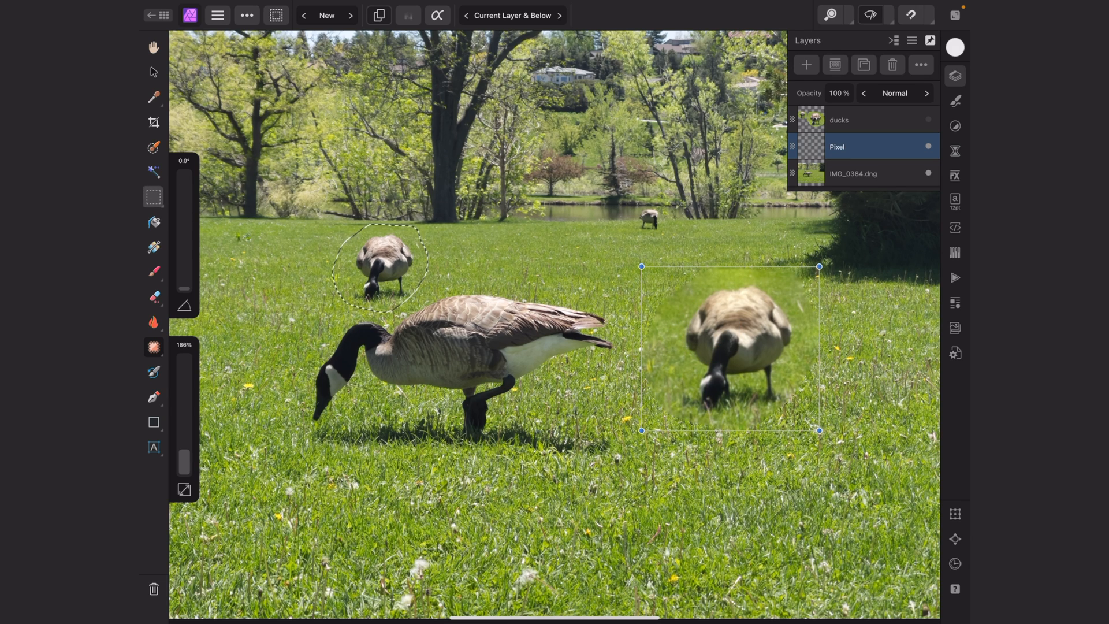
mouse_move(152, 196)
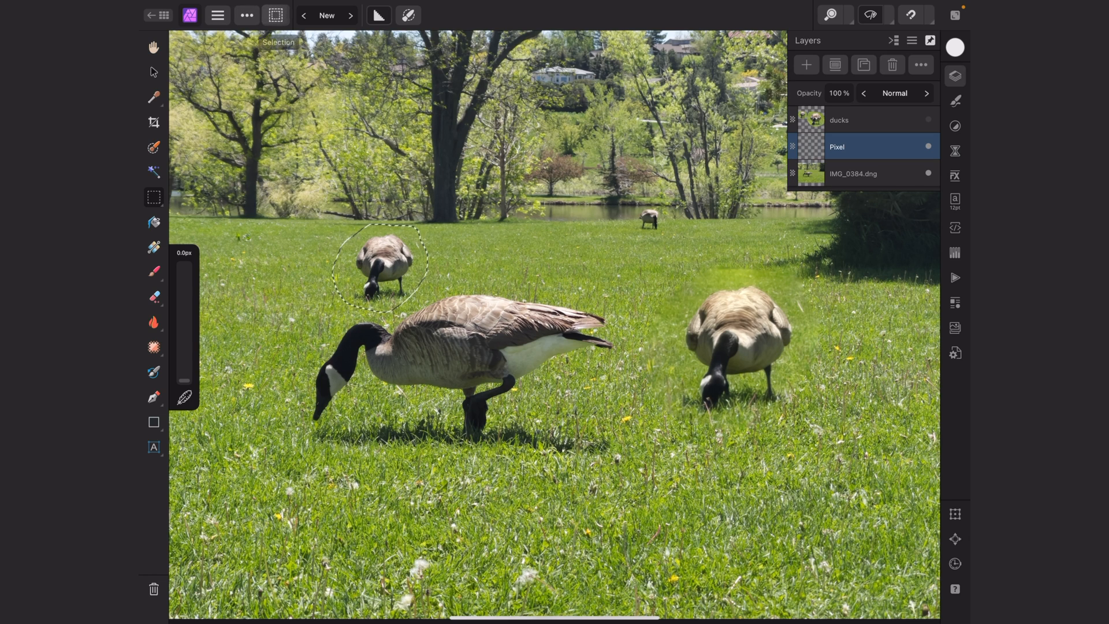
Deselect the active selection from the Selection menu
left_click(276, 15)
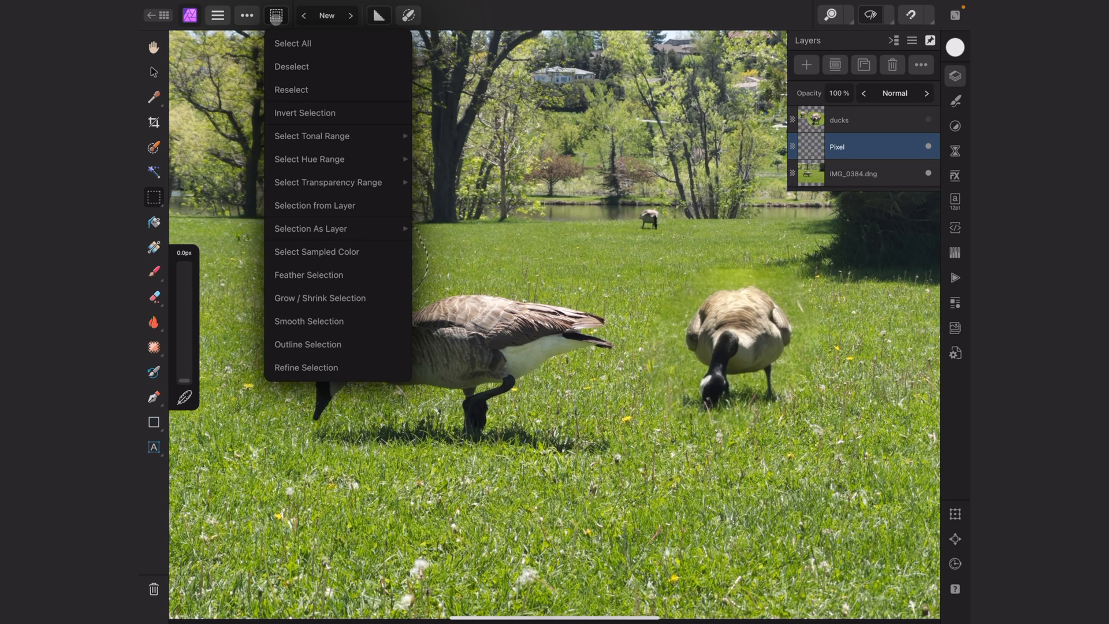
left_click(276, 15)
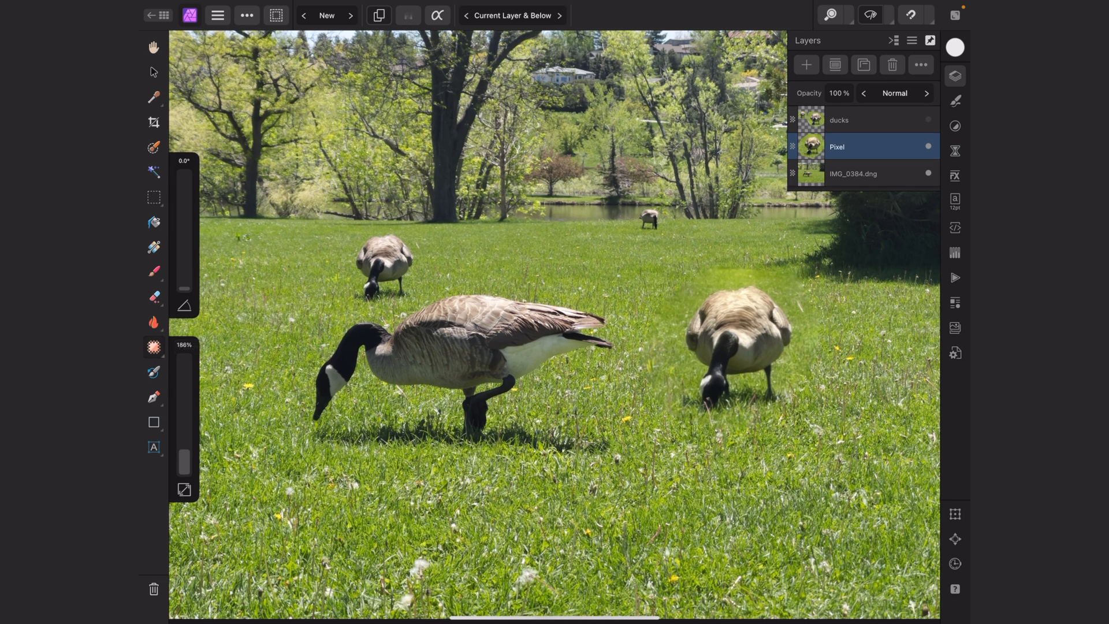
Switch to the Inpainting brush, set its sampling source, then return to the tree-faces document
left_click(153, 346)
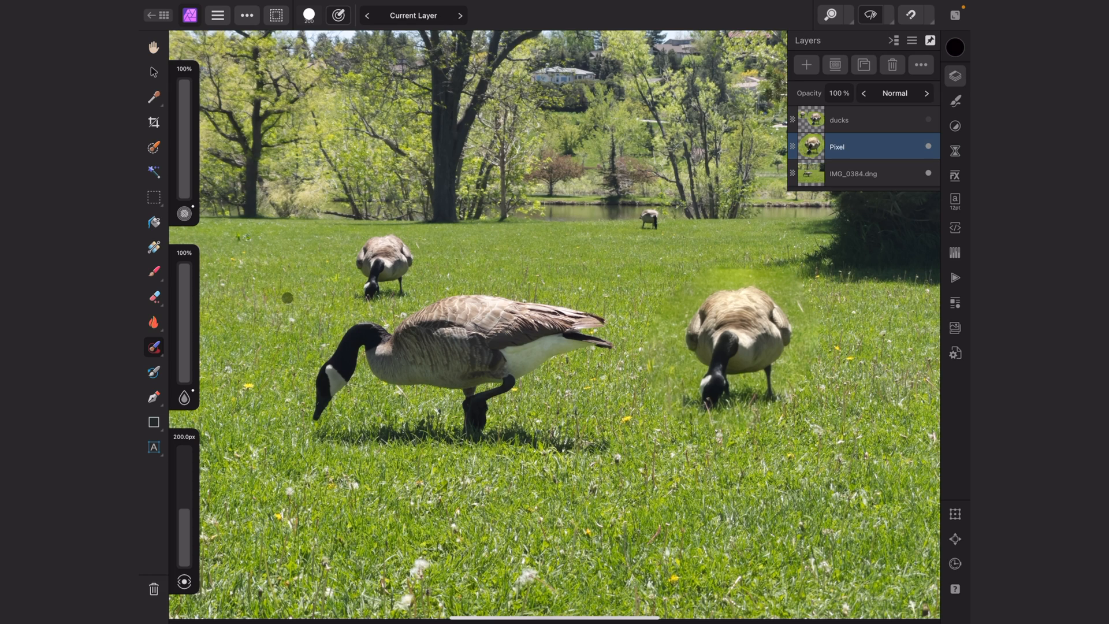
mouse_move(349, 236)
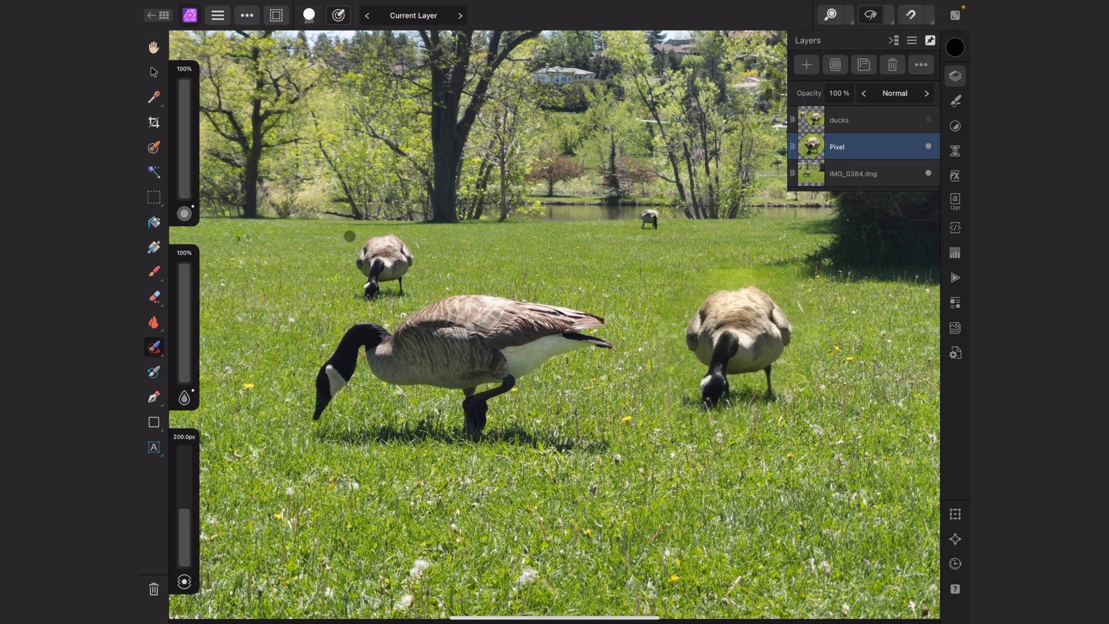
left_click(413, 16)
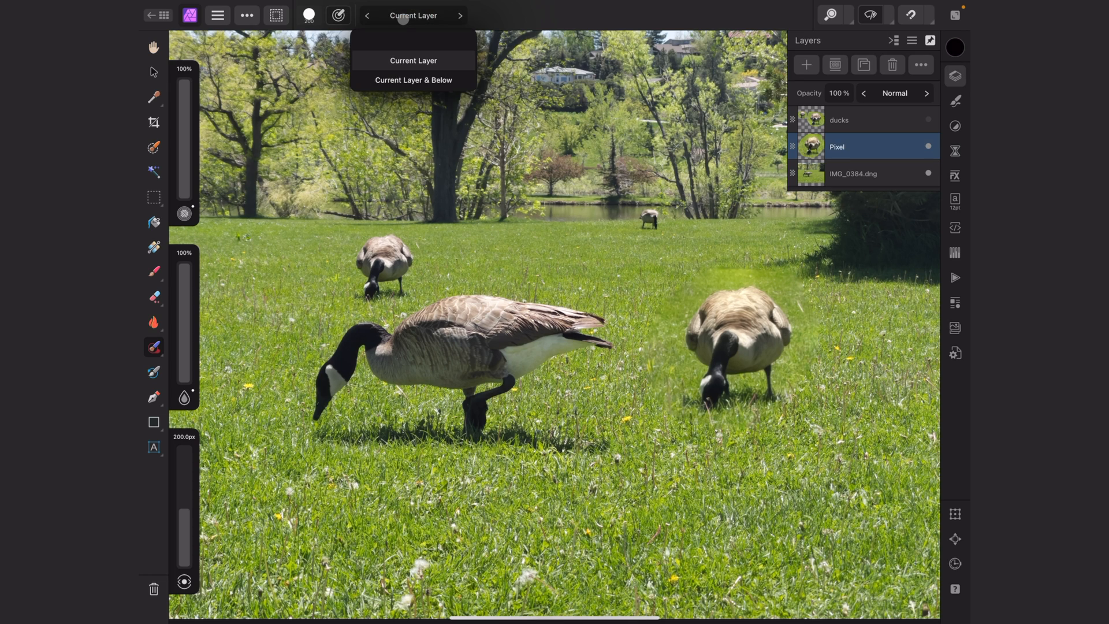
left_click(413, 79)
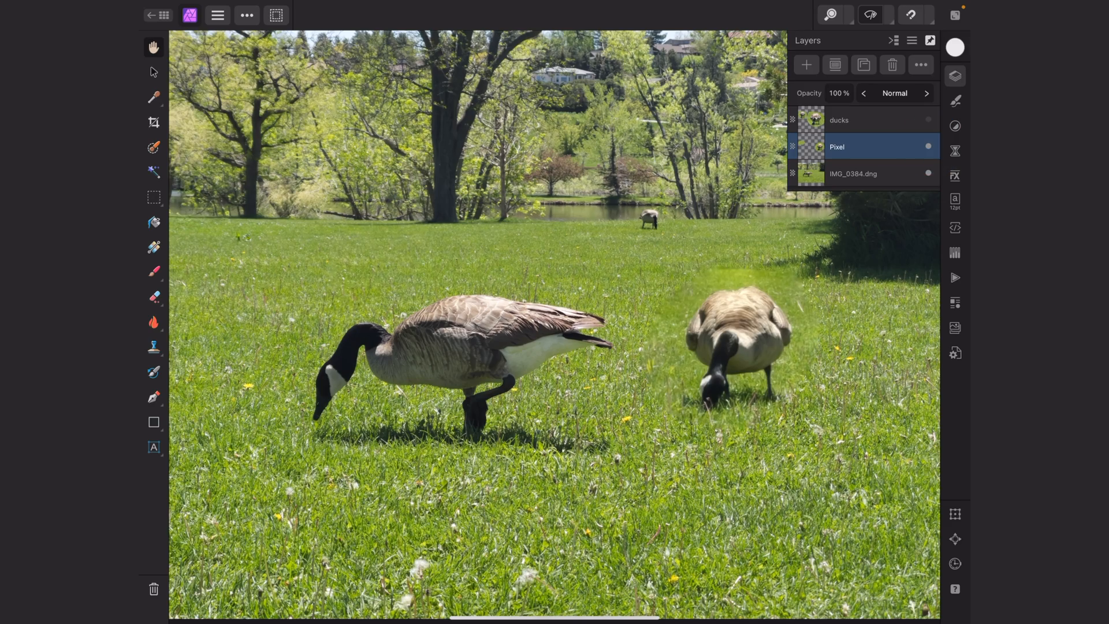
left_click(151, 15)
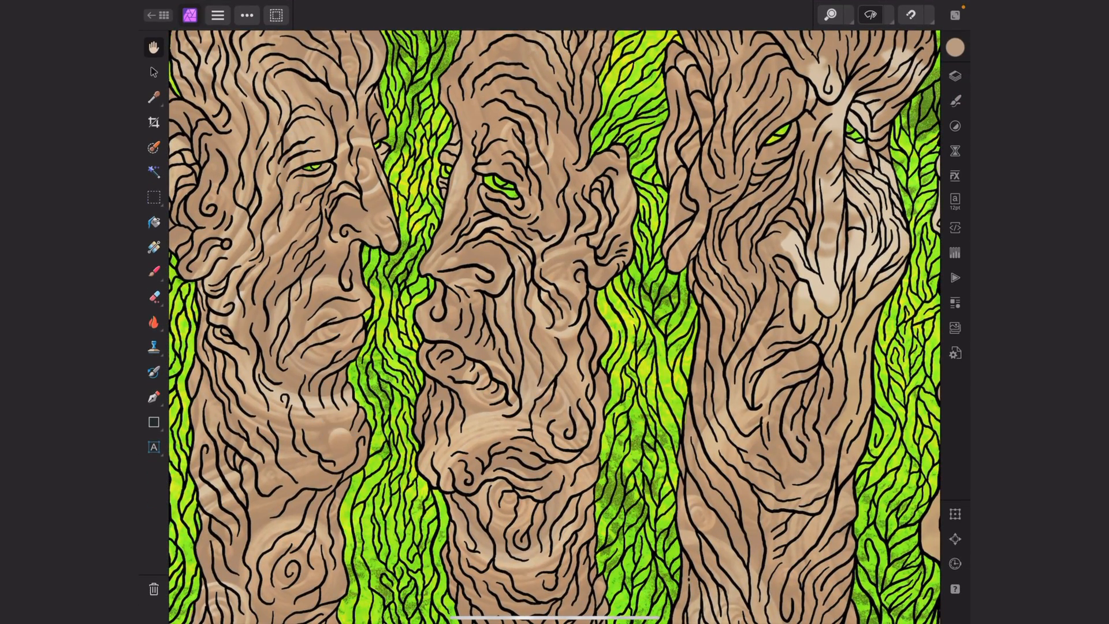
Show the illustration's layers, open Layer FX for the drawing, and choose the 3D effect
left_click(954, 76)
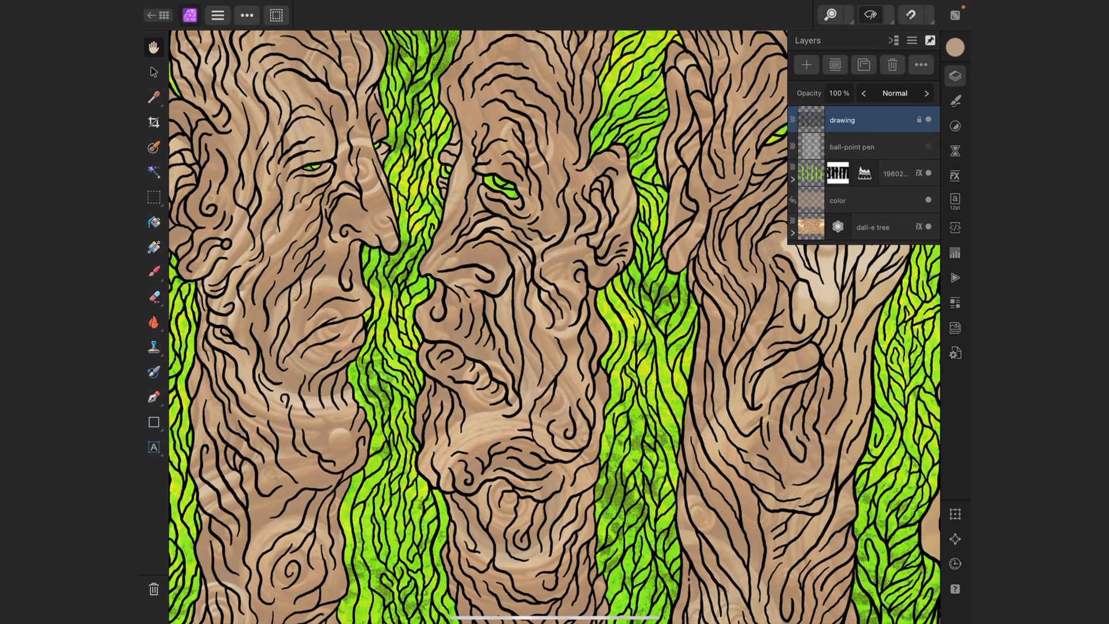
left_click(954, 176)
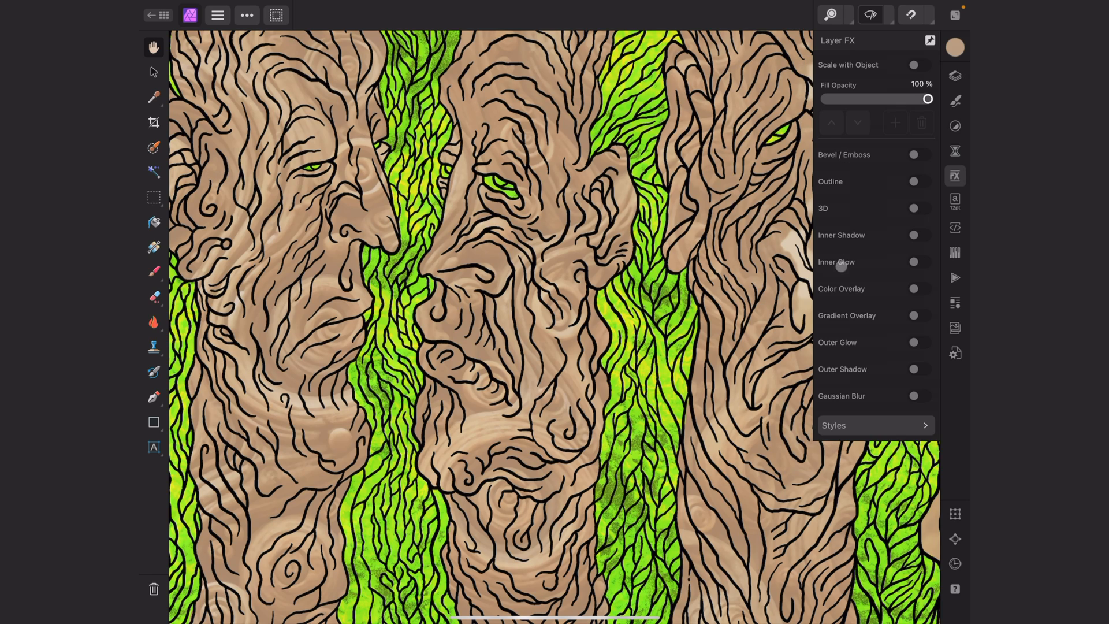
mouse_move(869, 368)
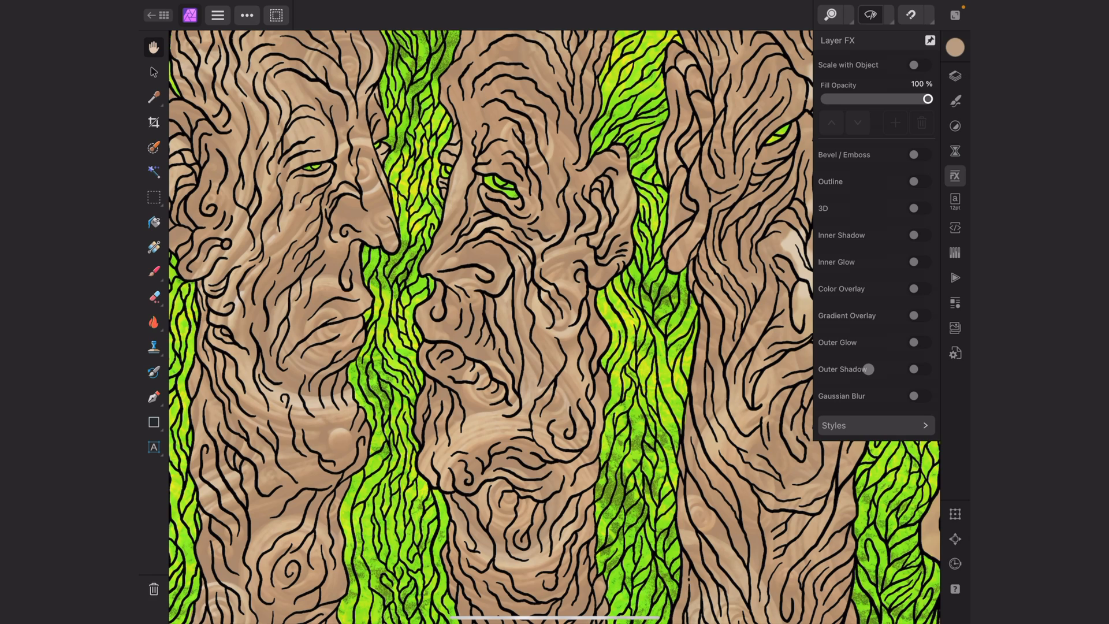
mouse_move(868, 369)
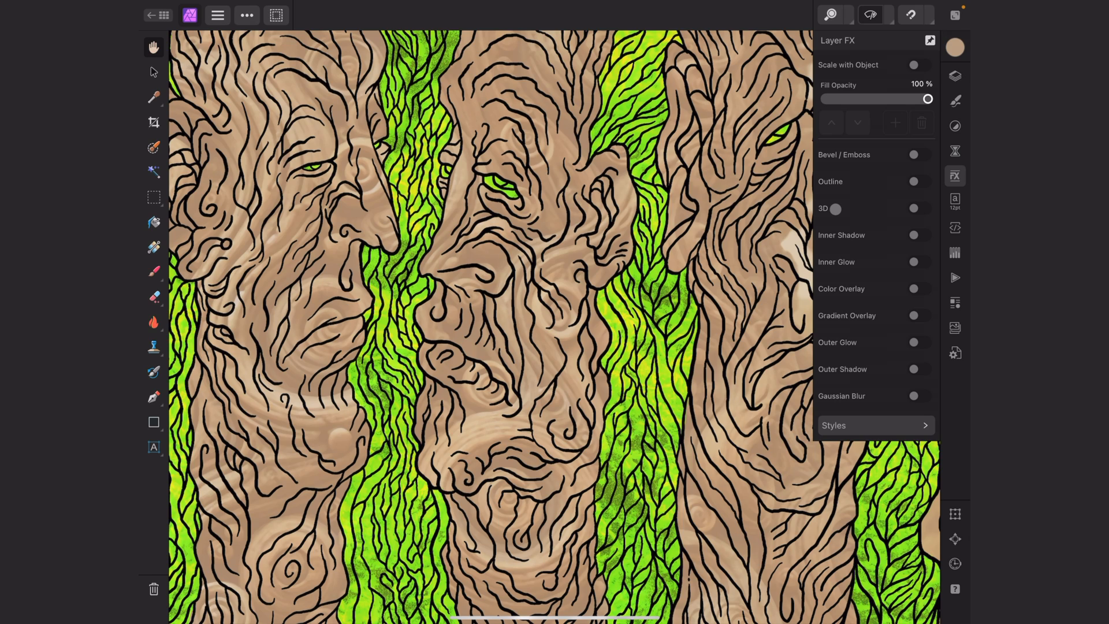
left_click(920, 208)
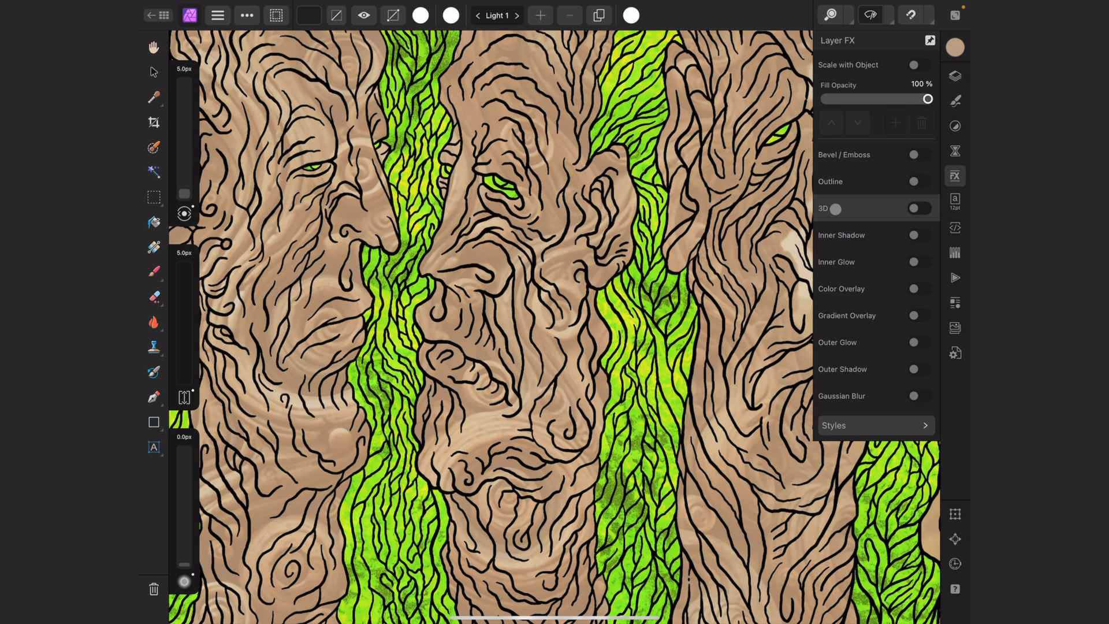
Enable 3D on the inked drawing and set its radius to 10 px
left_click(837, 208)
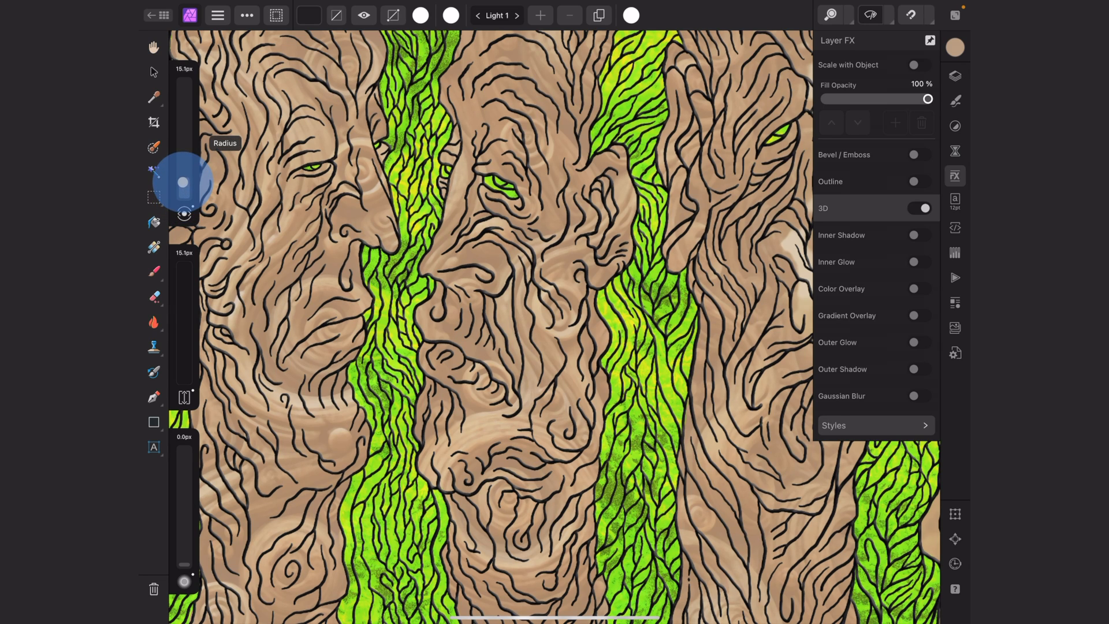
left_click(183, 68)
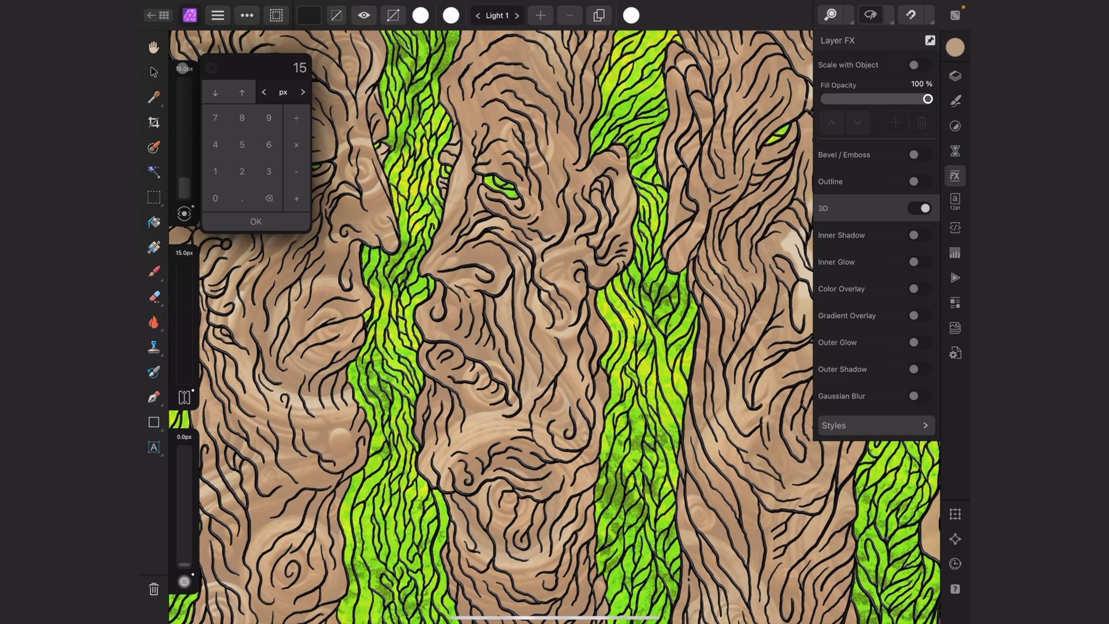
left_click(215, 171)
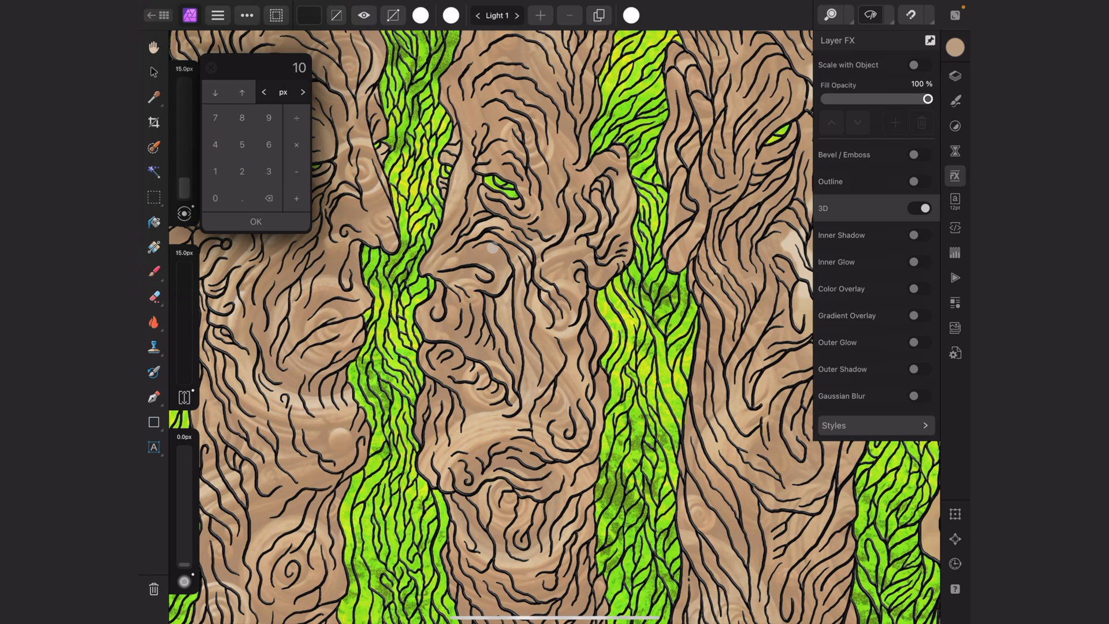
left_click(255, 221)
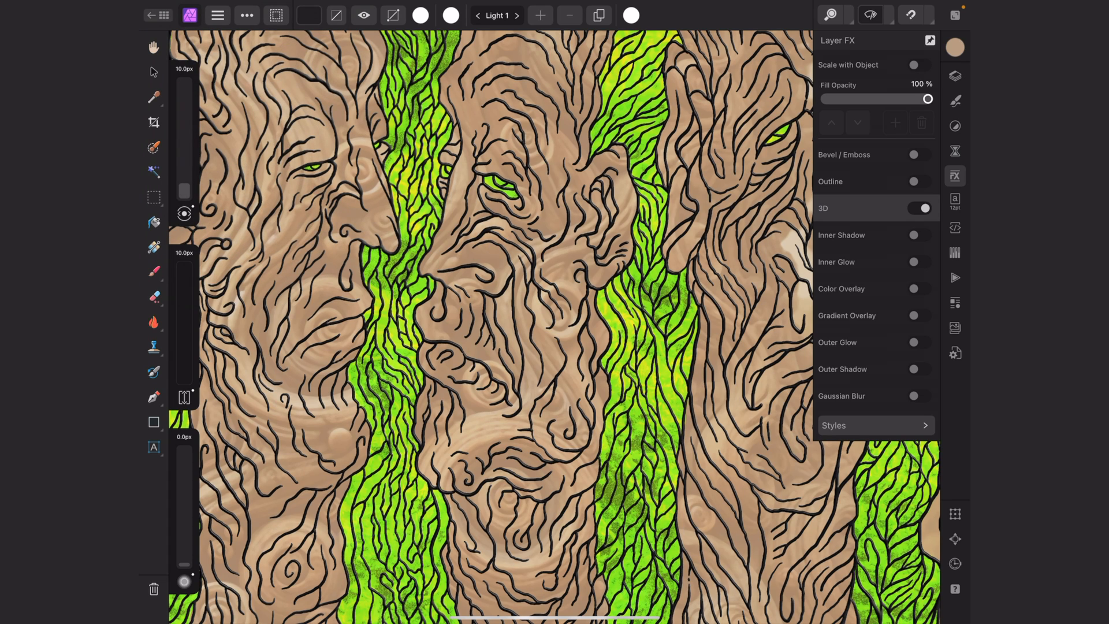
scroll("up", 3)
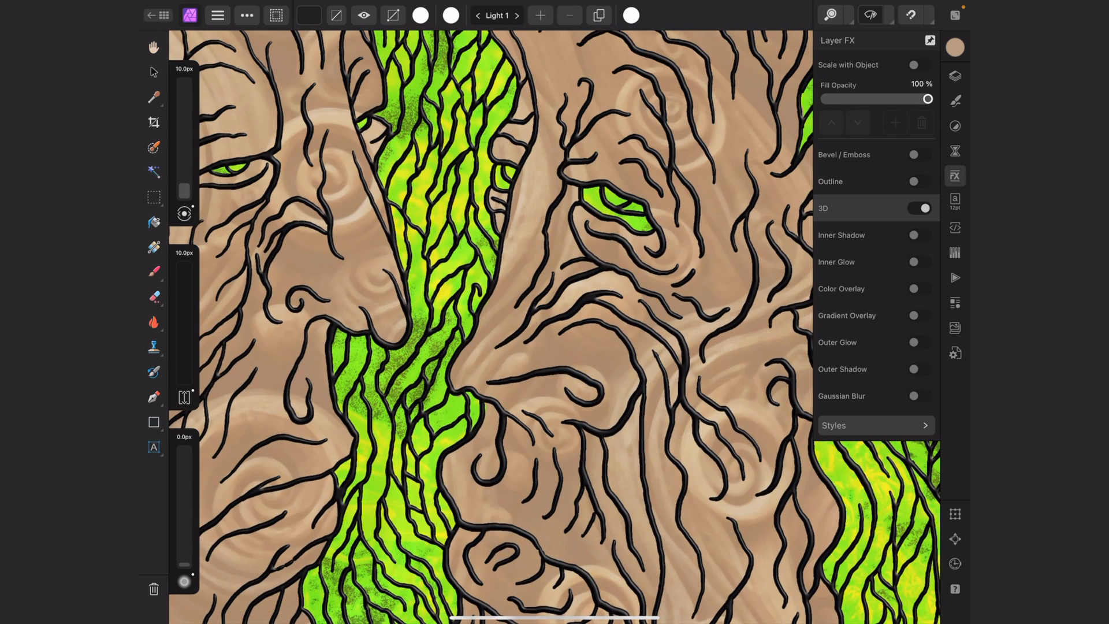
Set the 3D effect's light colour to green
left_click(420, 15)
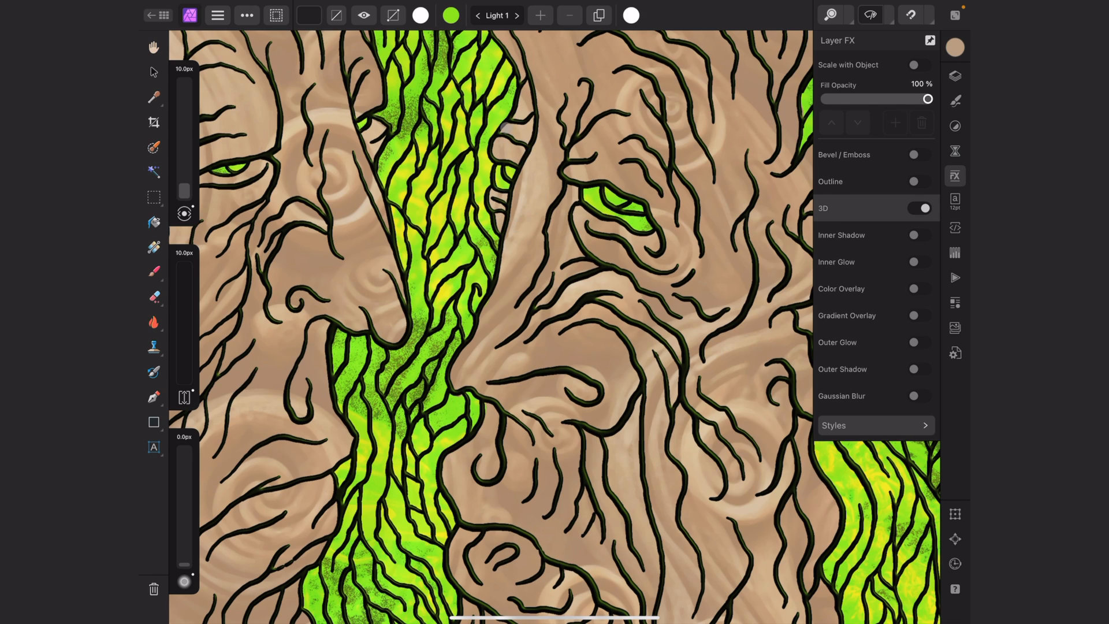
mouse_move(598, 15)
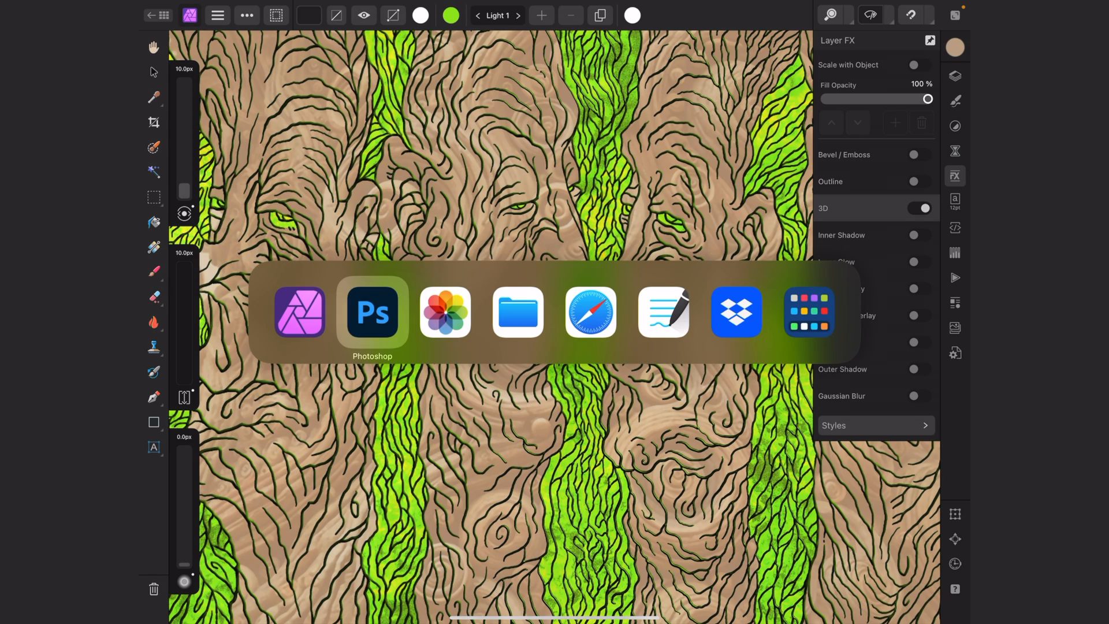
Switch to Photoshop, open Embedded smart objects, and try editing the left smart object
left_click(372, 311)
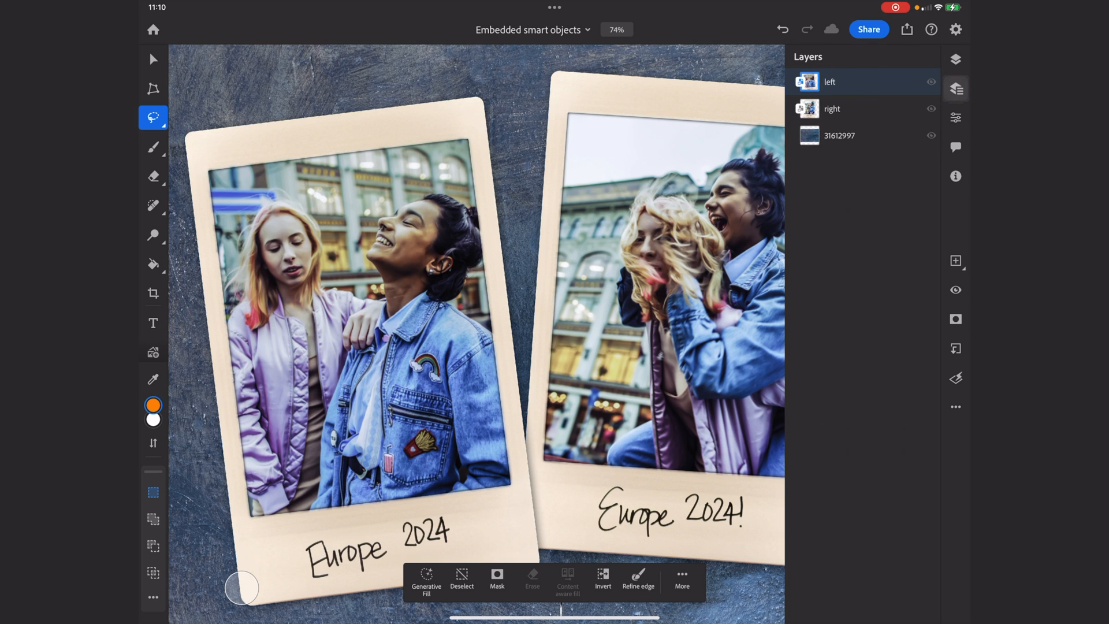
left_click(955, 59)
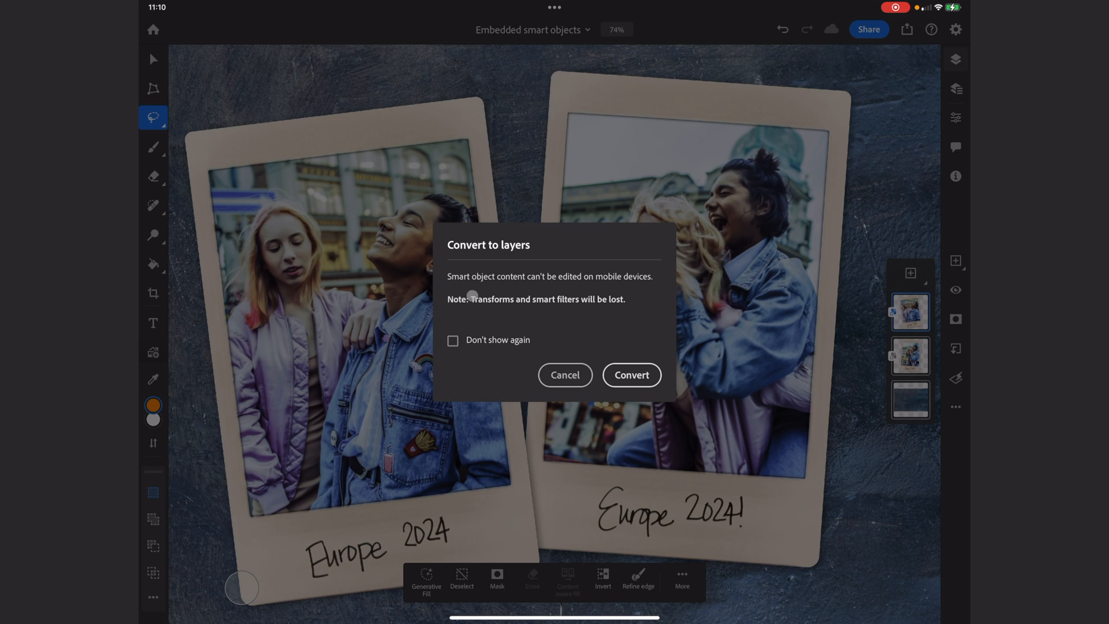
mouse_move(622, 290)
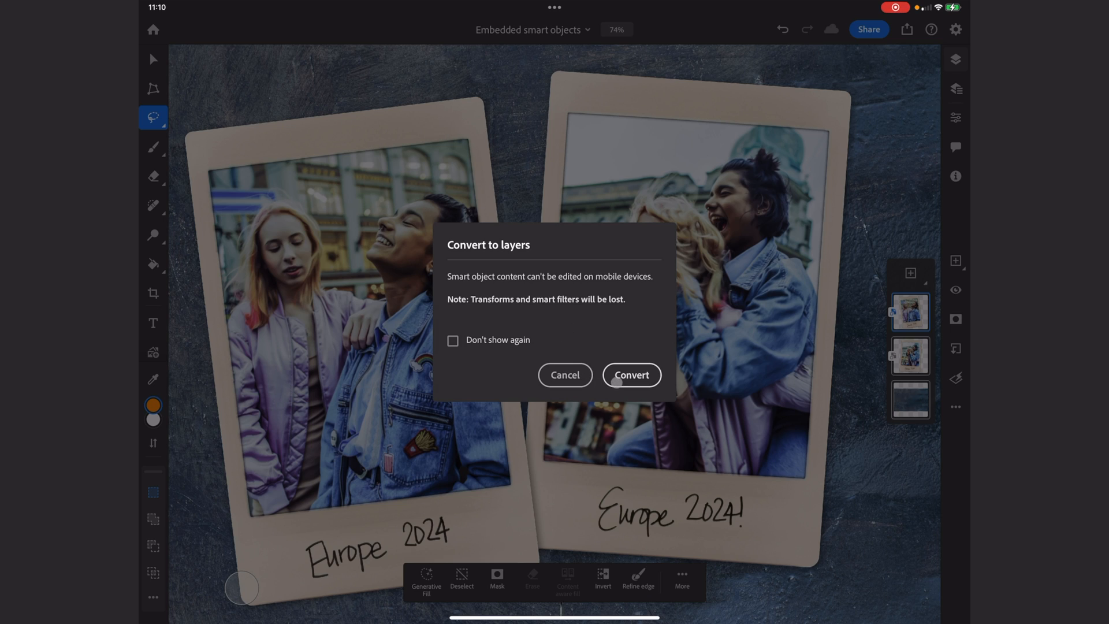
Convert the left postcard's smart object into layers in Photoshop, then return to Affinity Photo
left_click(631, 375)
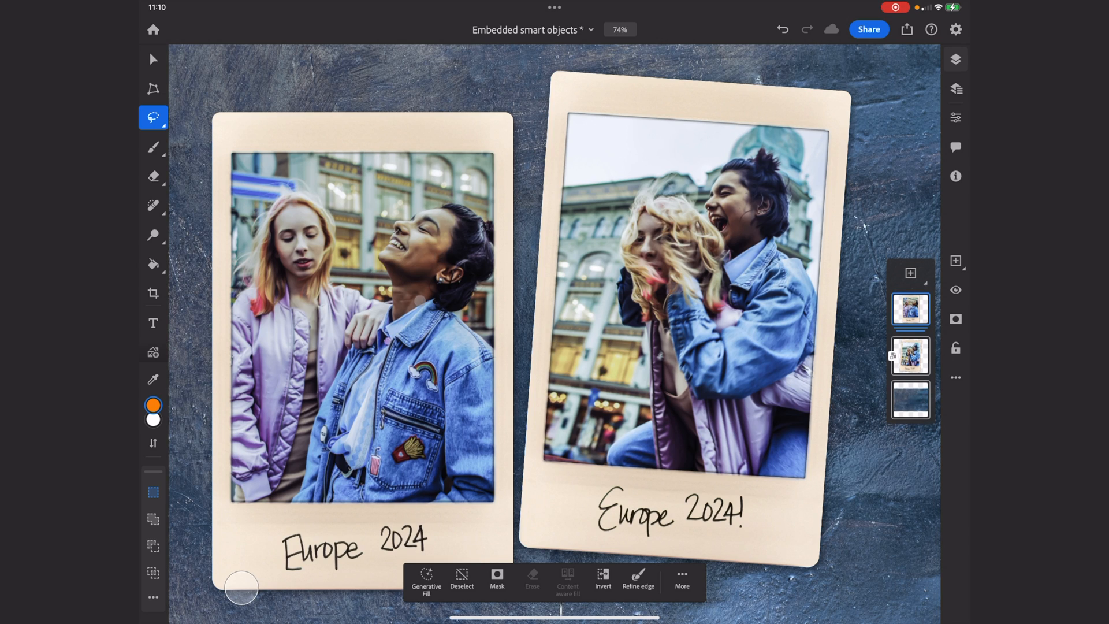
mouse_move(868, 209)
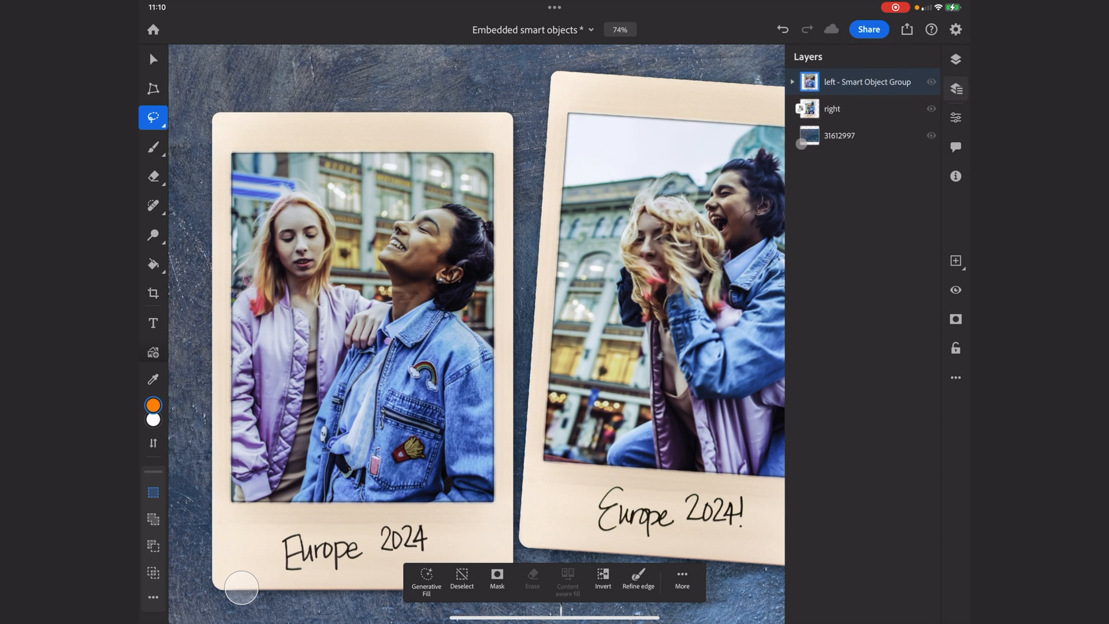
left_click(791, 81)
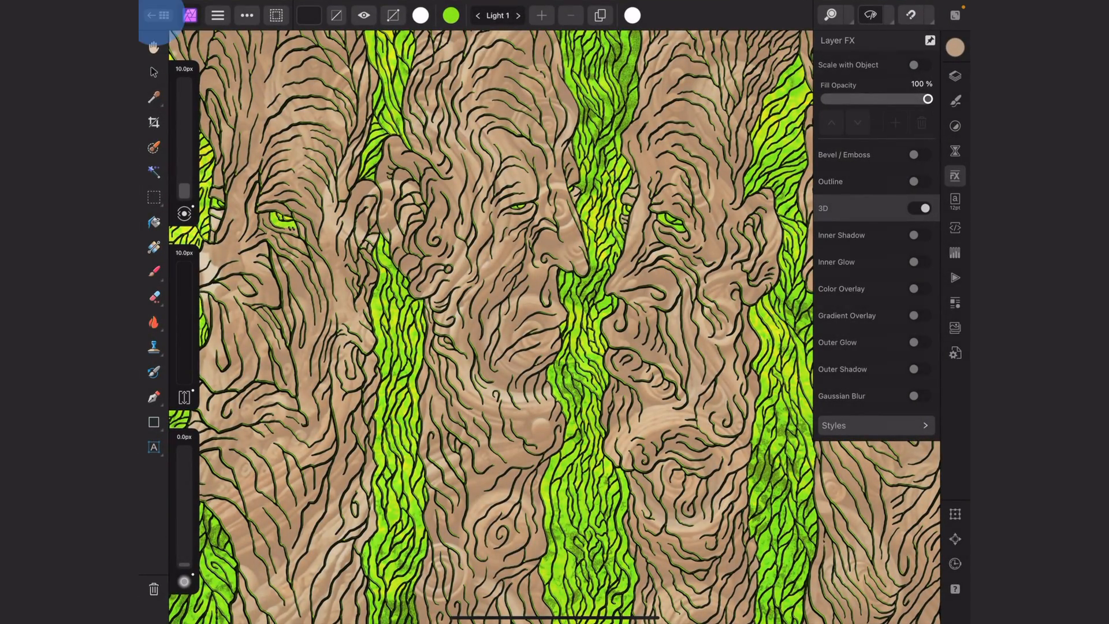
Open the Embedded smart objects PSD and show its layers
left_click(163, 15)
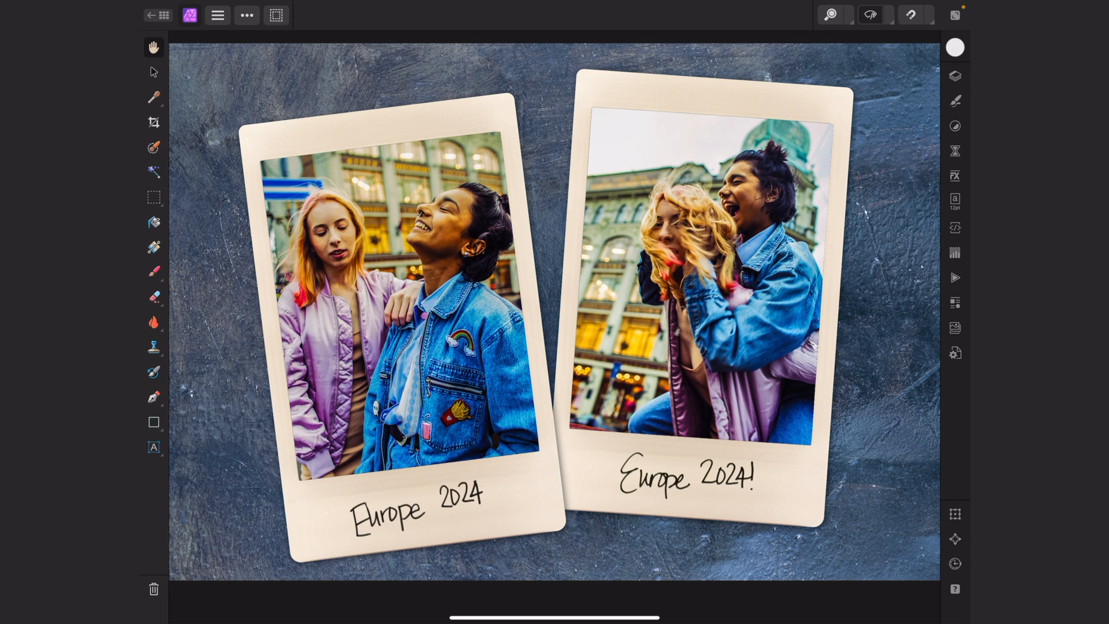
mouse_move(955, 75)
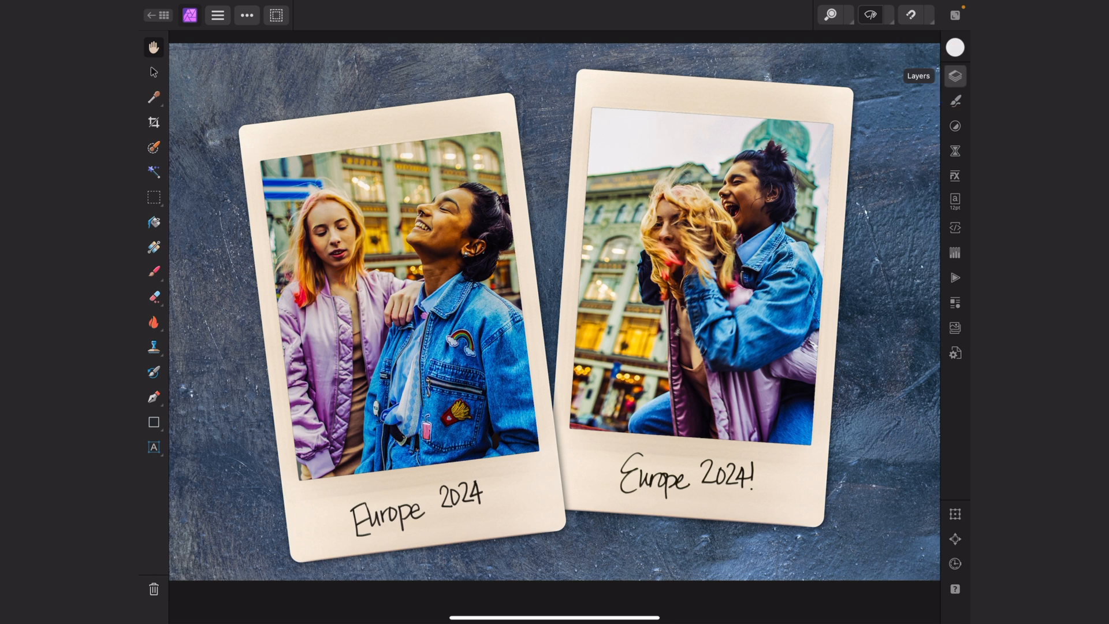
left_click(954, 75)
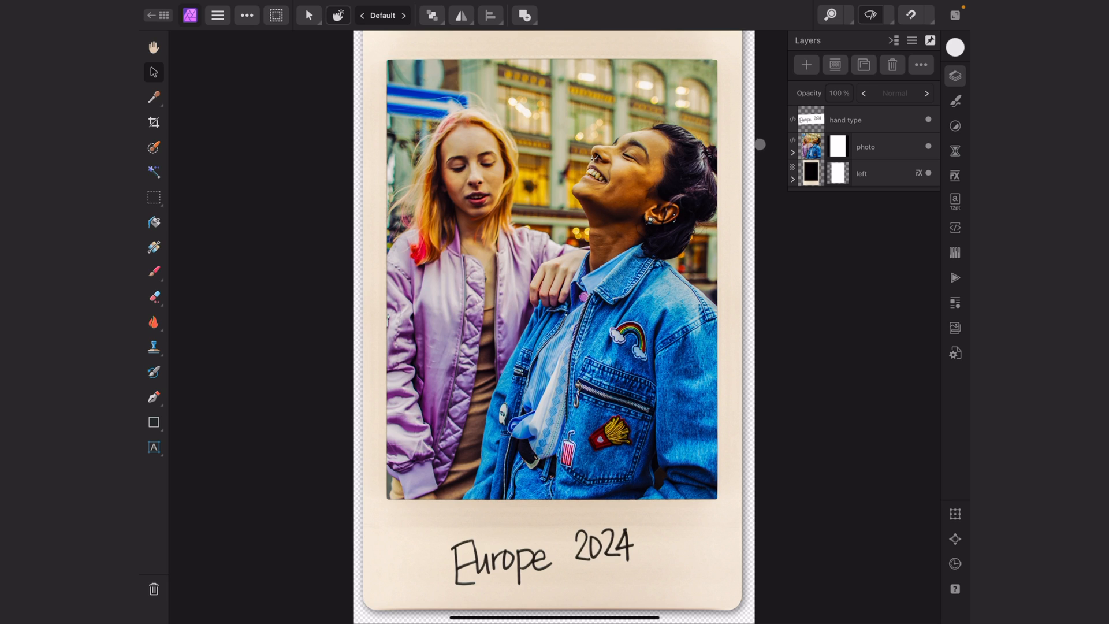
Untick the hand type layer to hide the 'Europe 2024' caption
left_click(929, 119)
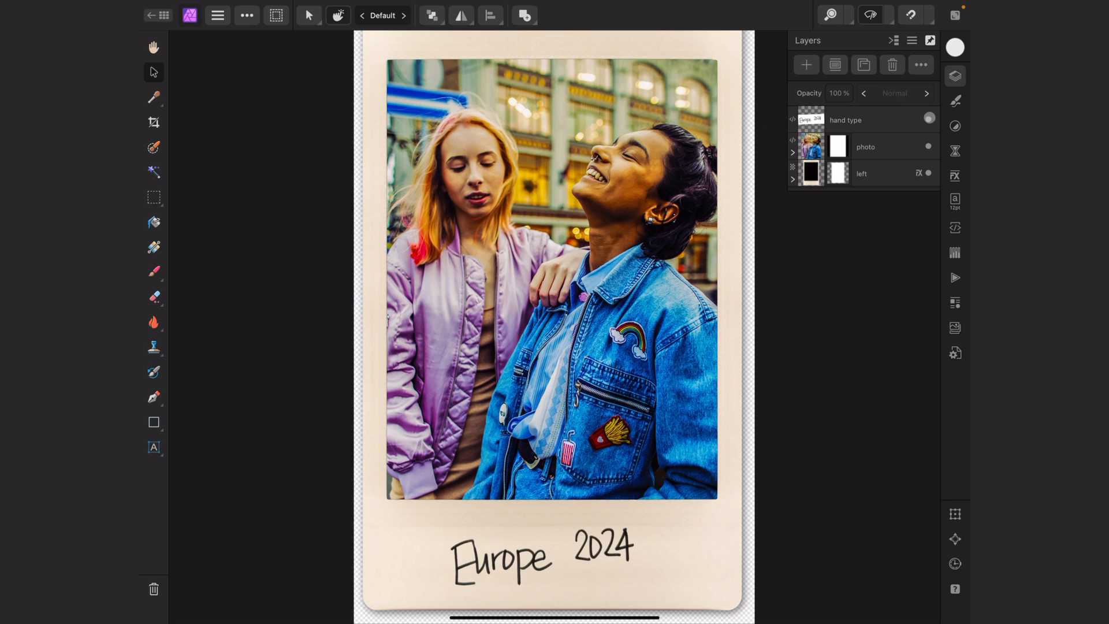
left_click(928, 118)
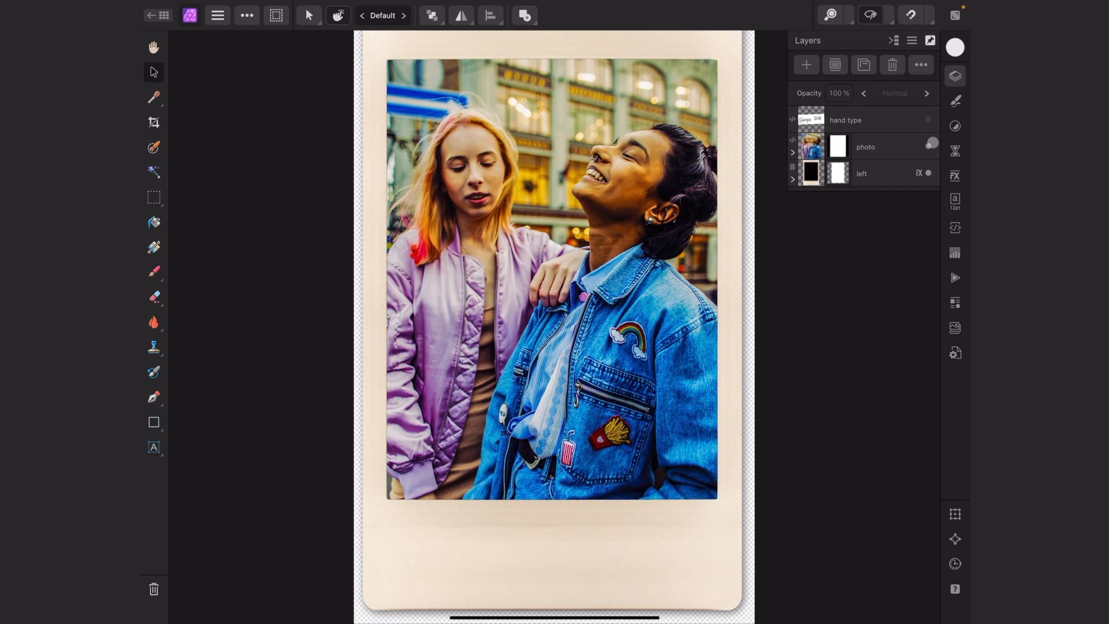